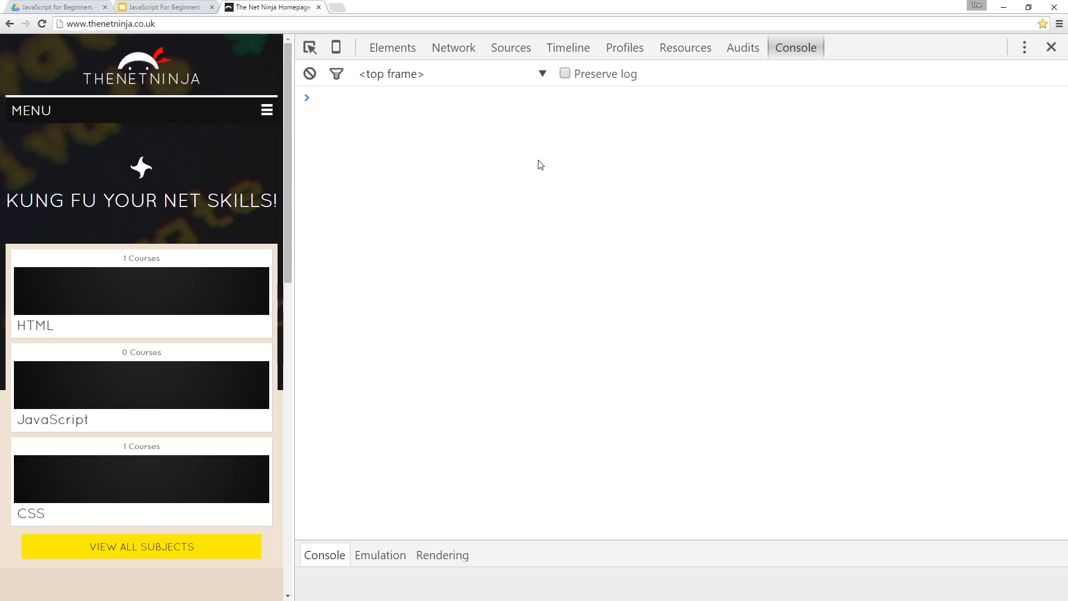
Declare an empty array with var myArray = []; at the console prompt.
{"action": "left_click", "coordinate": [347, 97]}
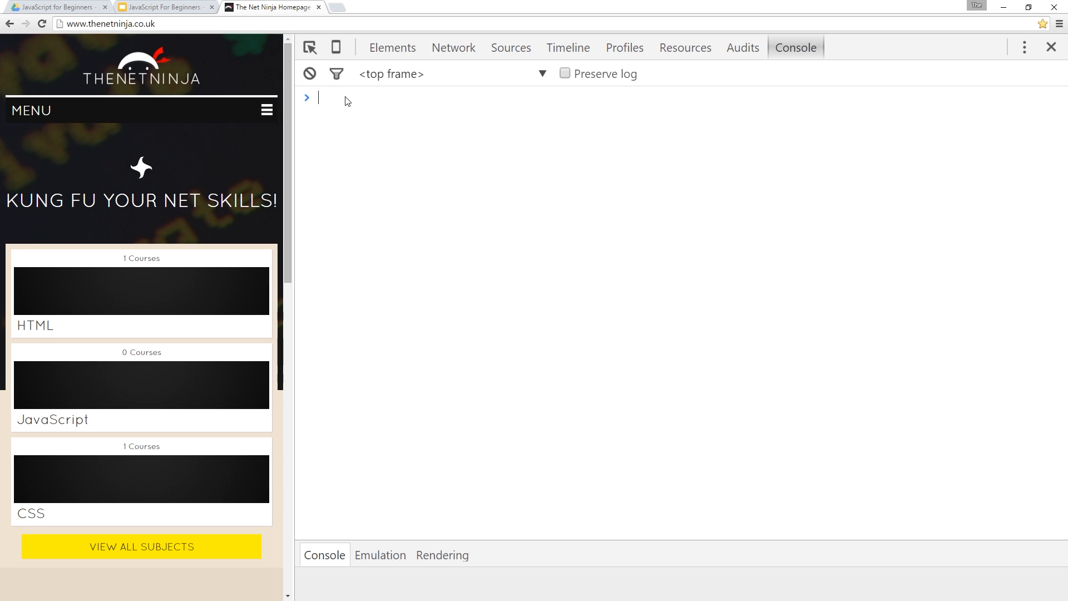
{"action": "type", "text": "[]"}
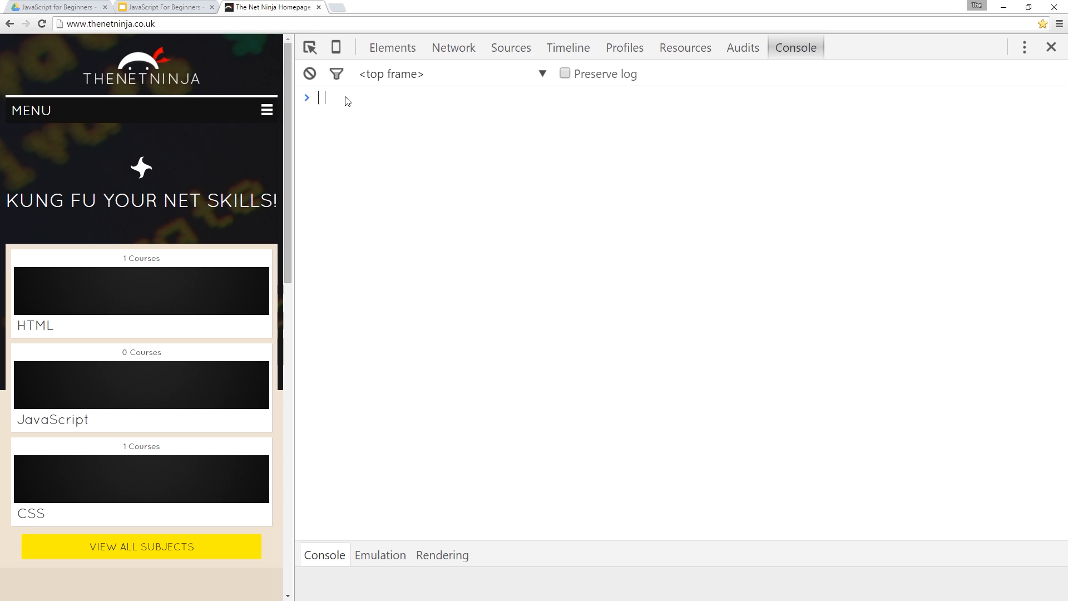
{"action": "type", "text": "var"}
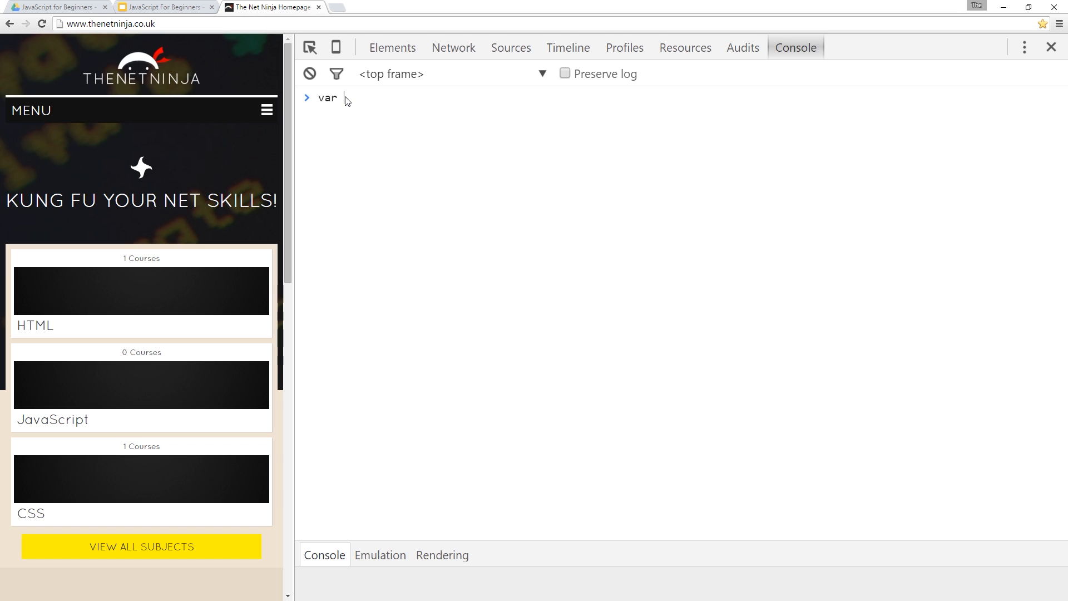
{"action": "type", "text": "myArray"}
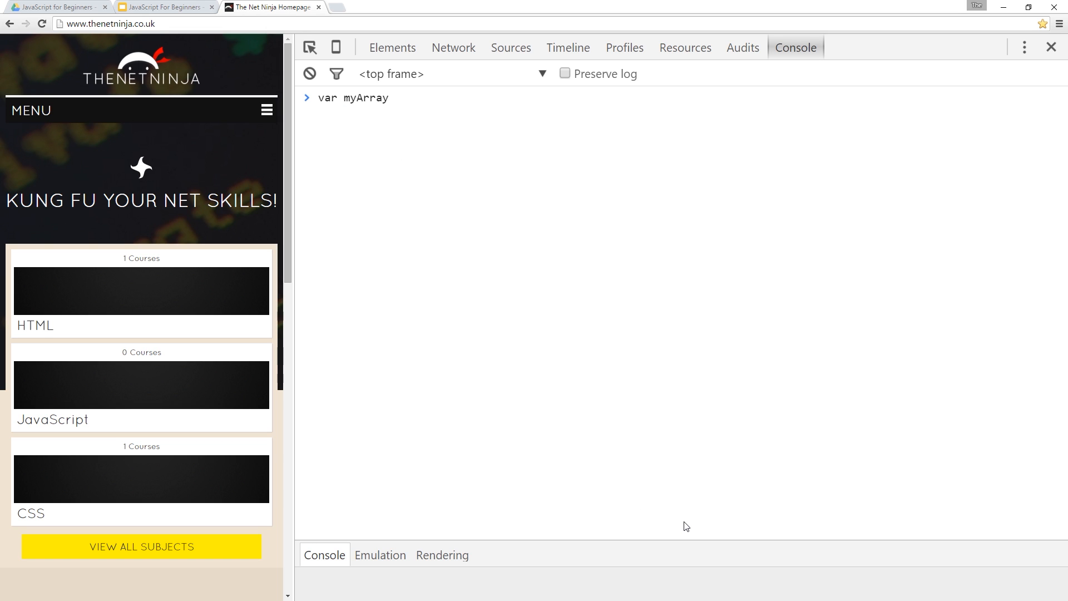
{"action": "type", "text": "= [];"}
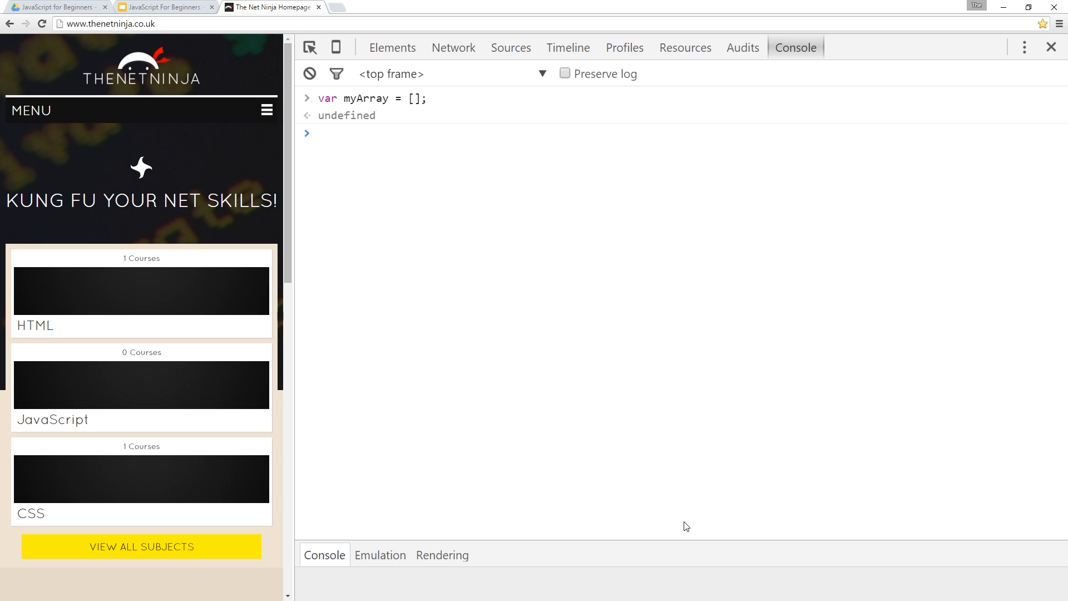
Assign myArray[0] = 25 and read index 0 back as 25.
{"action": "type", "text": "myArray"}
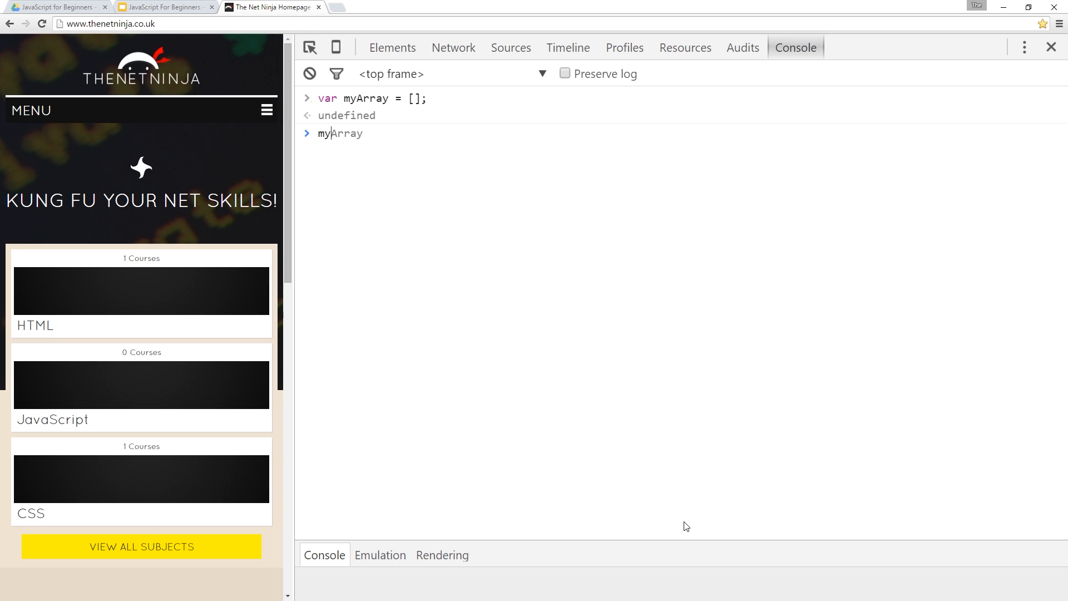
{"action": "type", "text": "[]"}
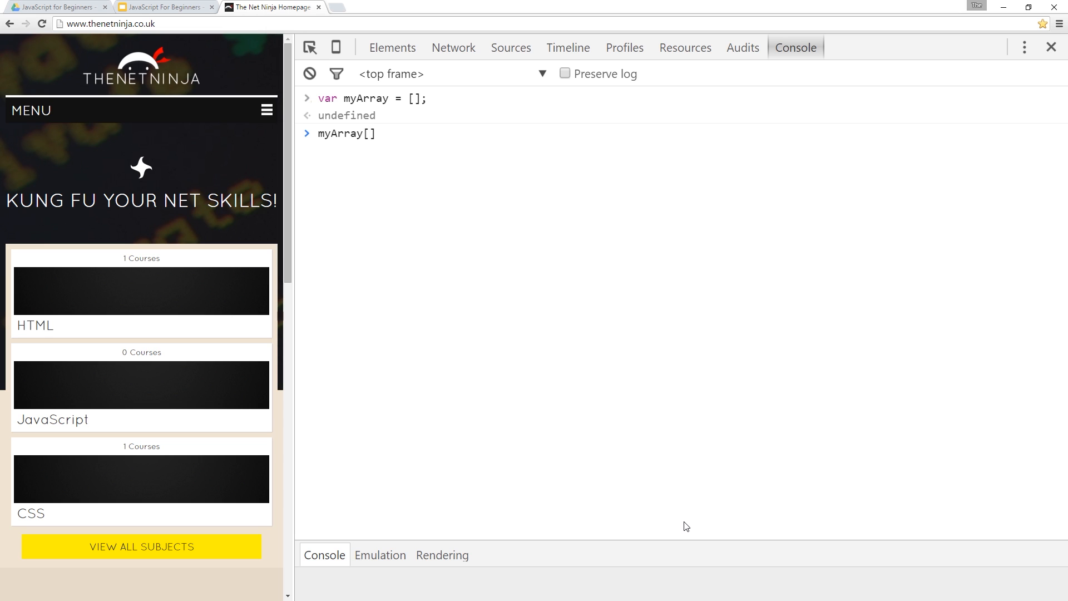
{"action": "type", "text": "0"}
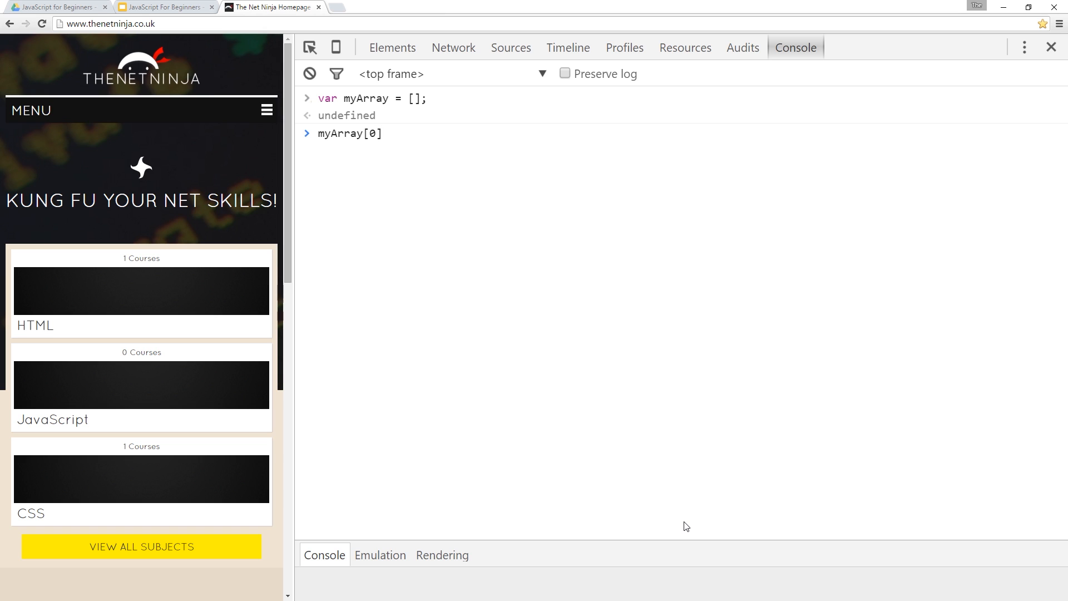
{"action": "left_click", "coordinate": [381, 134]}
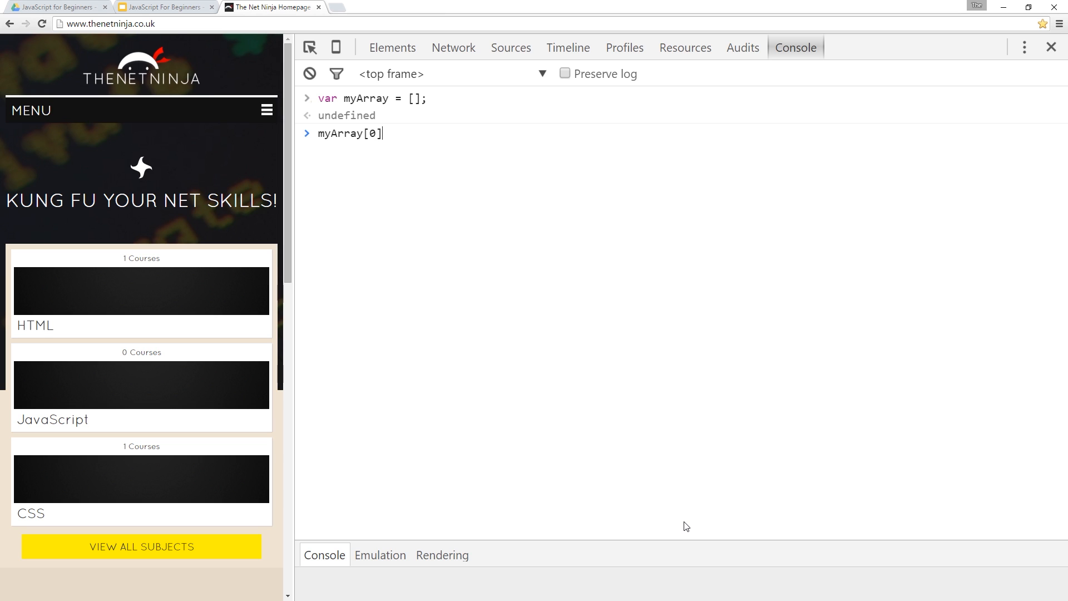
{"action": "type", "text": "="}
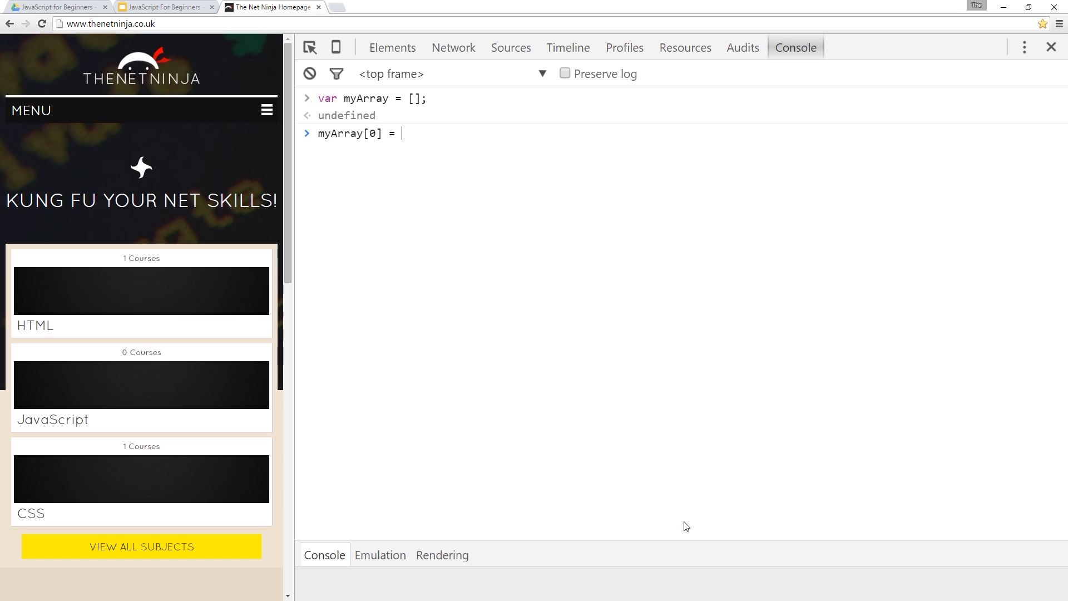
{"action": "type", "text": "25"}
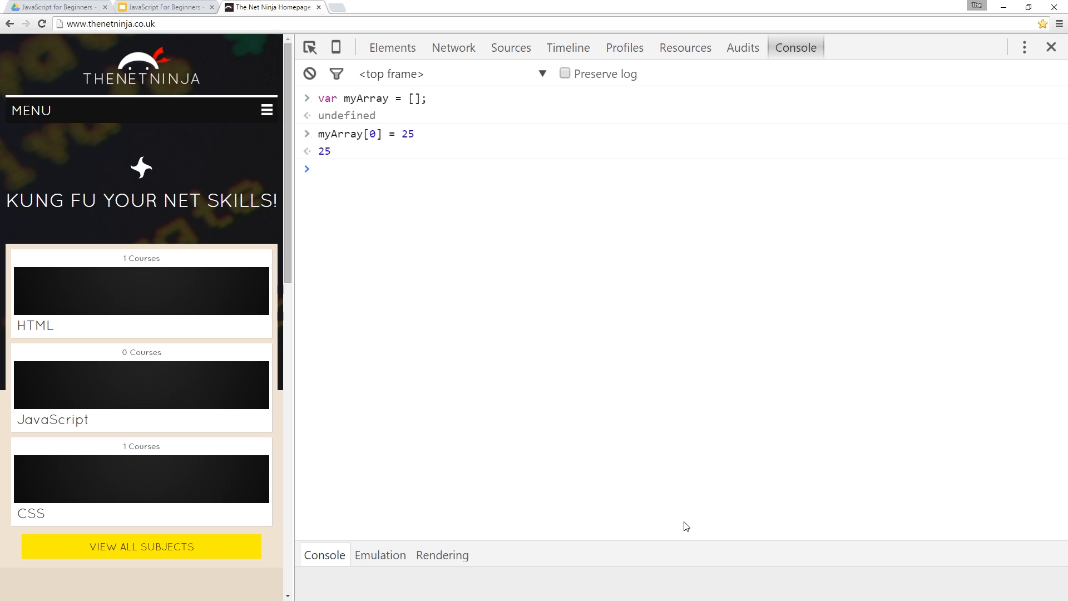
{"action": "type", "text": "myArray"}
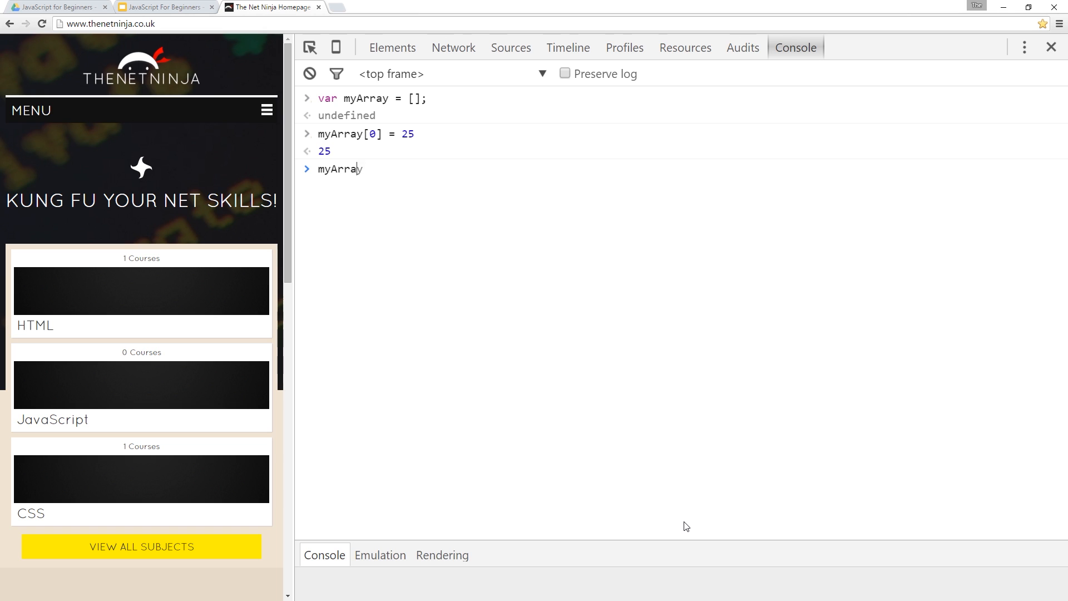
{"action": "type", "text": "[0]"}
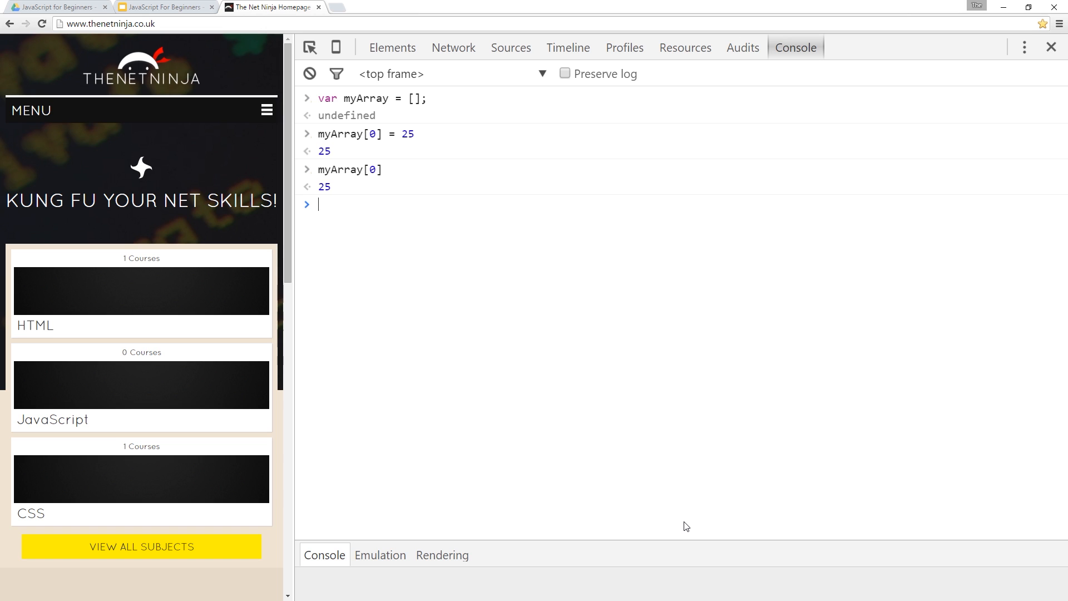
Assign myArray[1] = 35, myArray[2] = true and myArray[3] = "hello".
{"action": "type", "text": "myArray[1] ="}
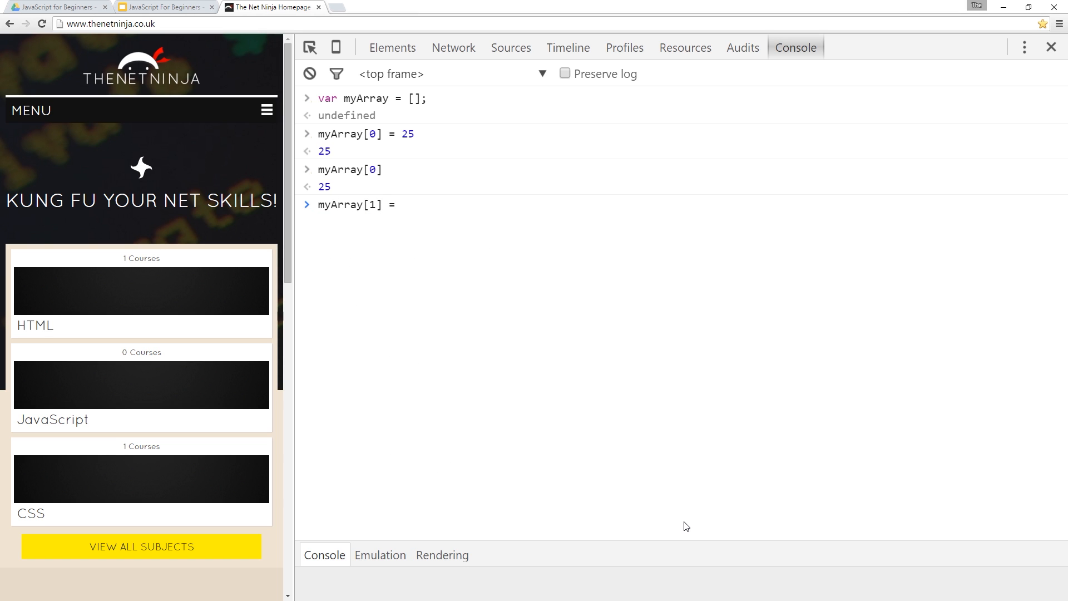
{"action": "type", "text": "myArray"}
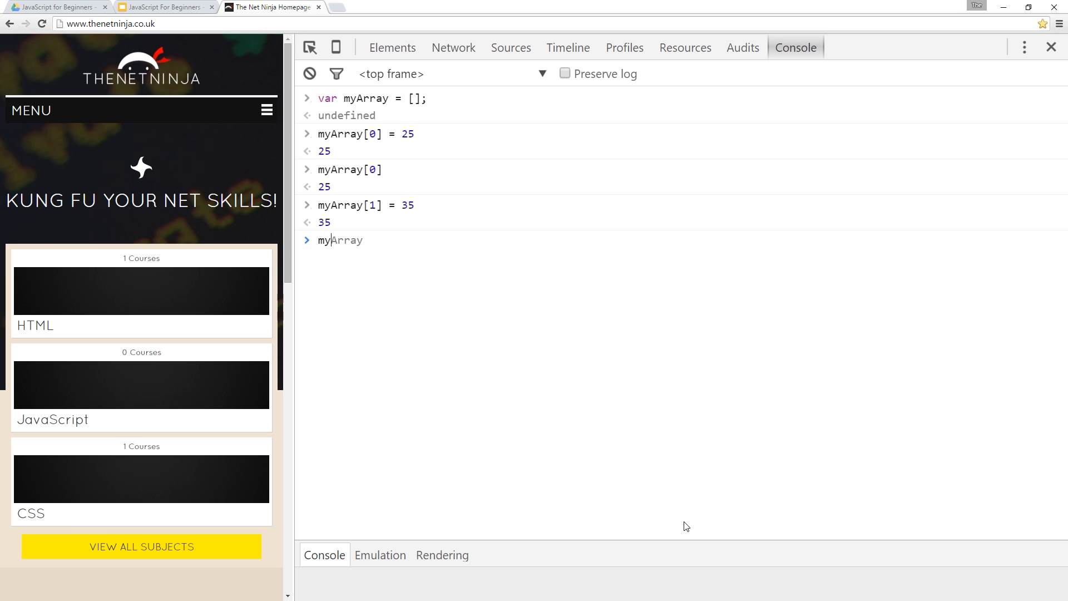
{"action": "type", "text": "p["}
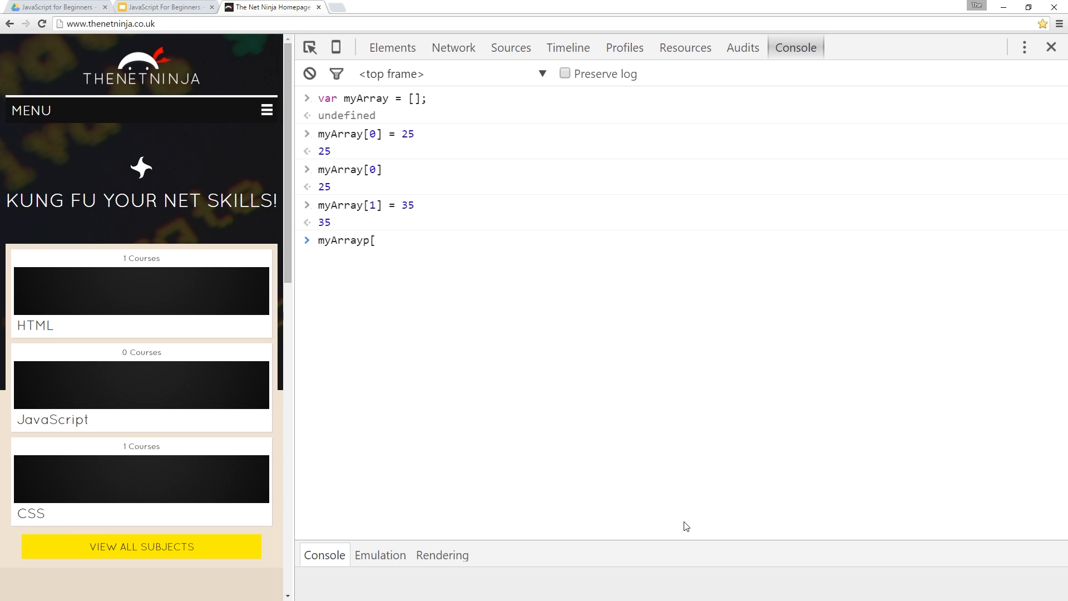
{"action": "type", "text": "myArray[2]"}
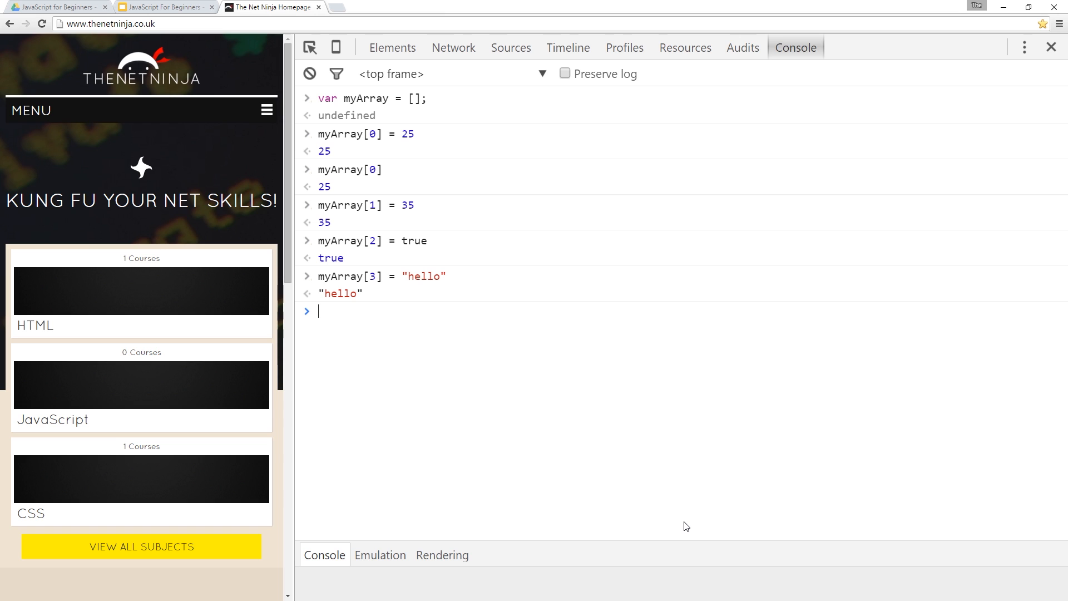
Evaluate myArray and log it with console.log(myArray); to show [25, 35, true, "hello"].
{"action": "type", "text": "m"}
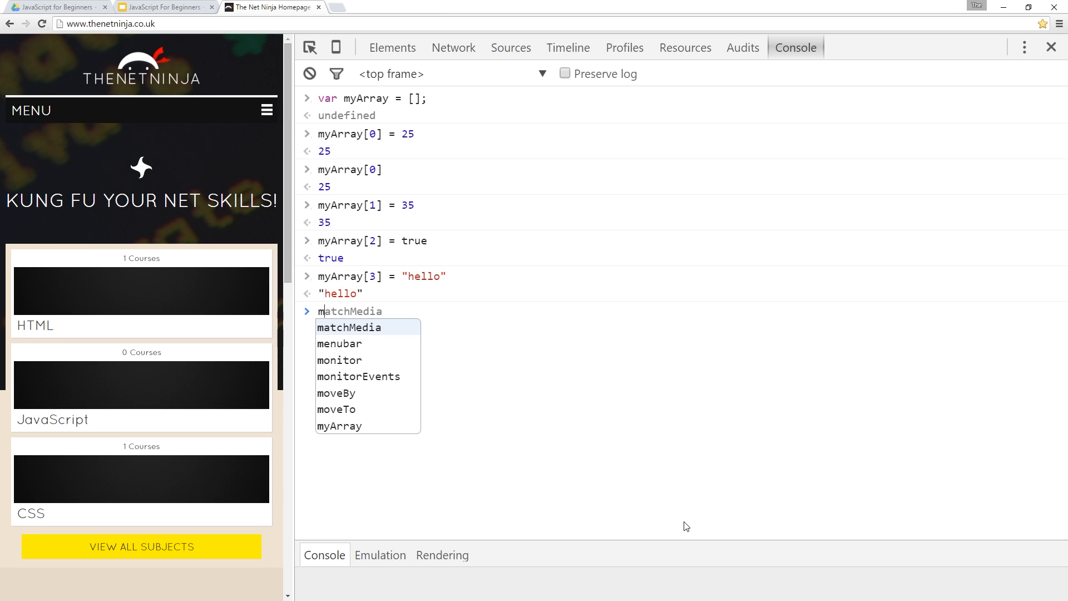
{"action": "type", "text": "yArray"}
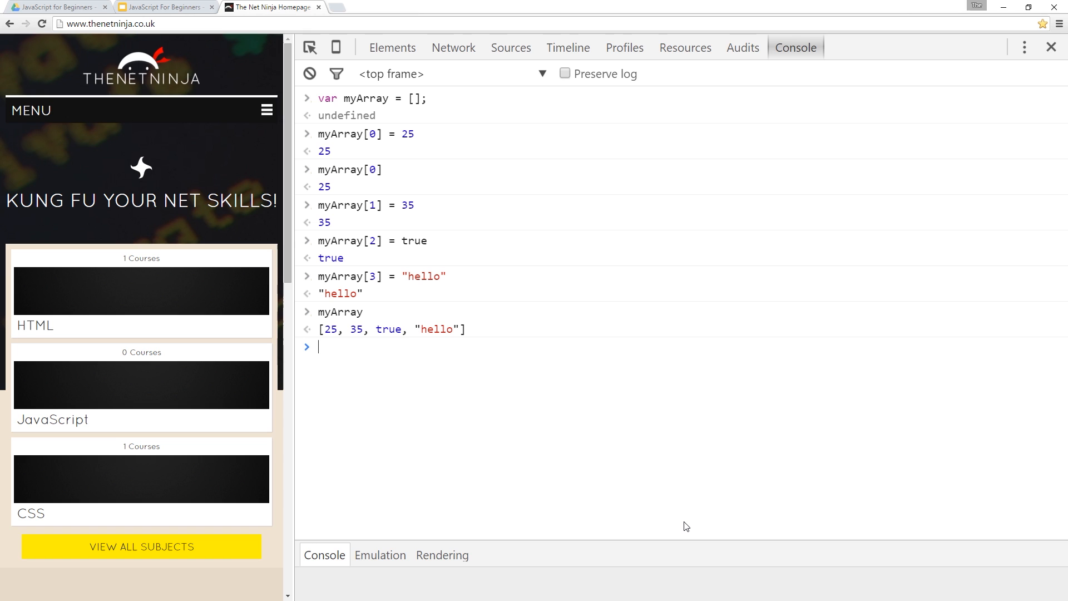
{"action": "type", "text": "console"}
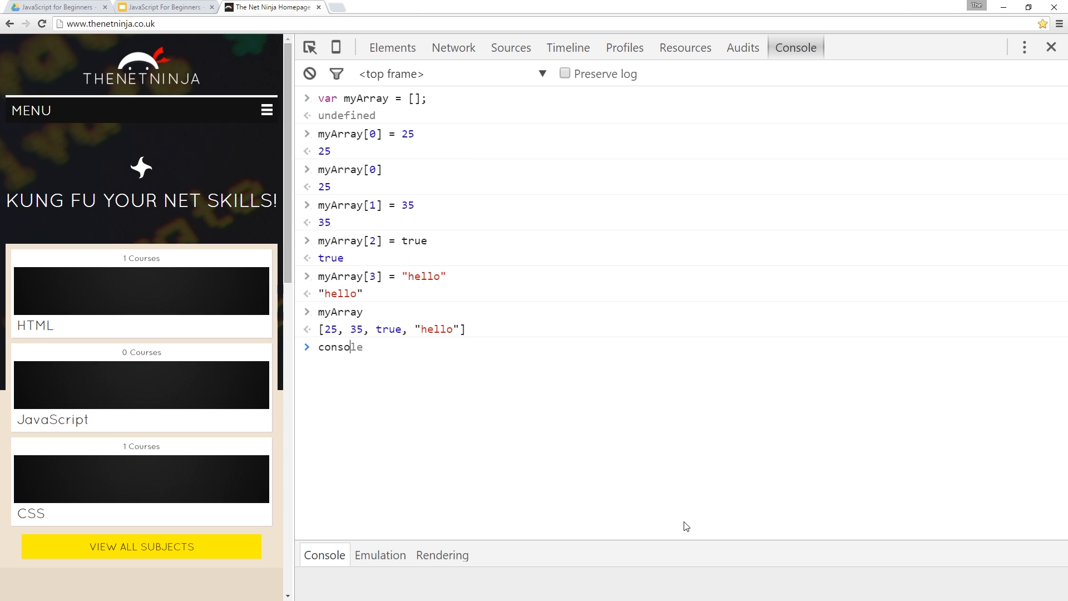
{"action": "type", "text": ".log(my"}
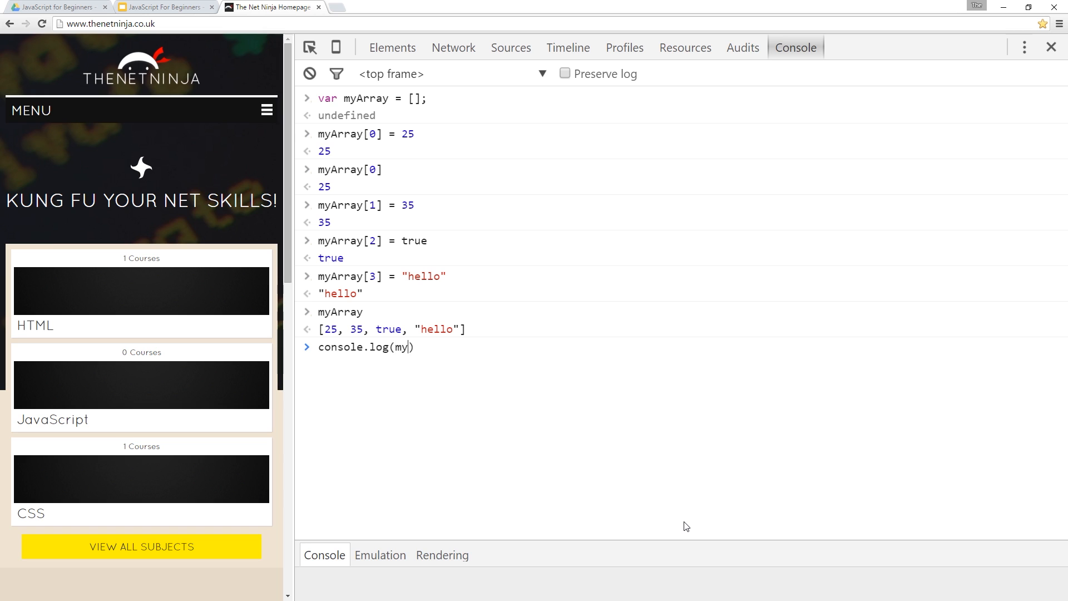
{"action": "type", "text": "Array)"}
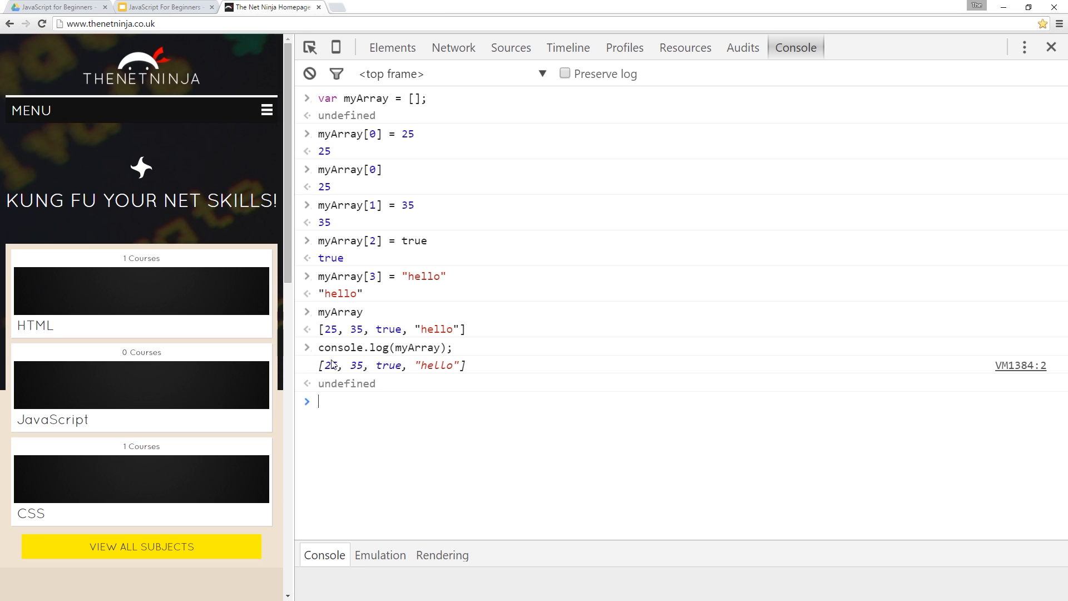
{"action": "mouse_move", "coordinate": [449, 376]}
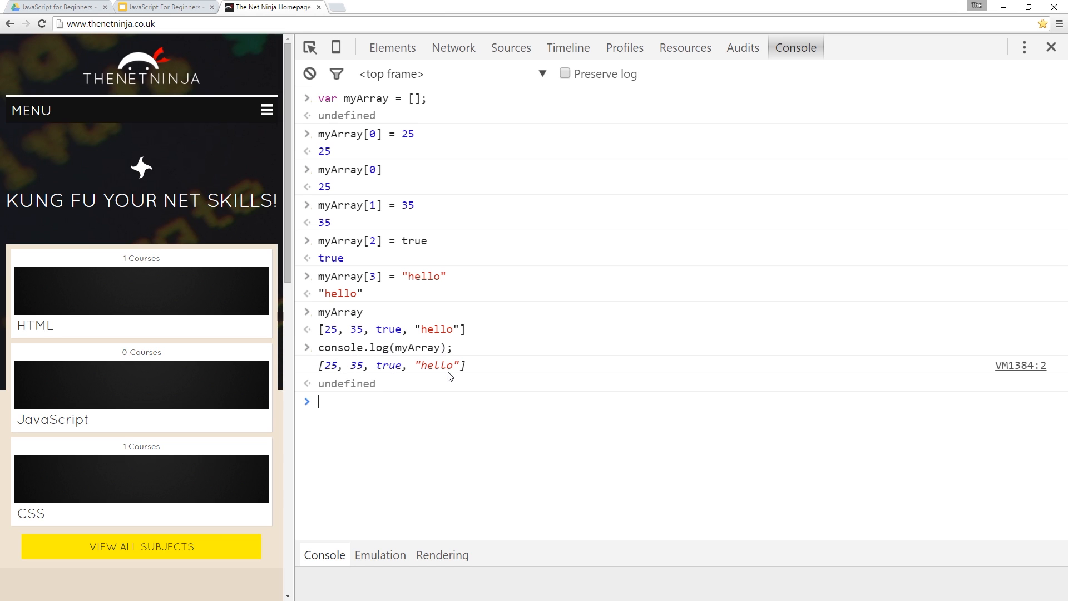
{"action": "mouse_move", "coordinate": [663, 370]}
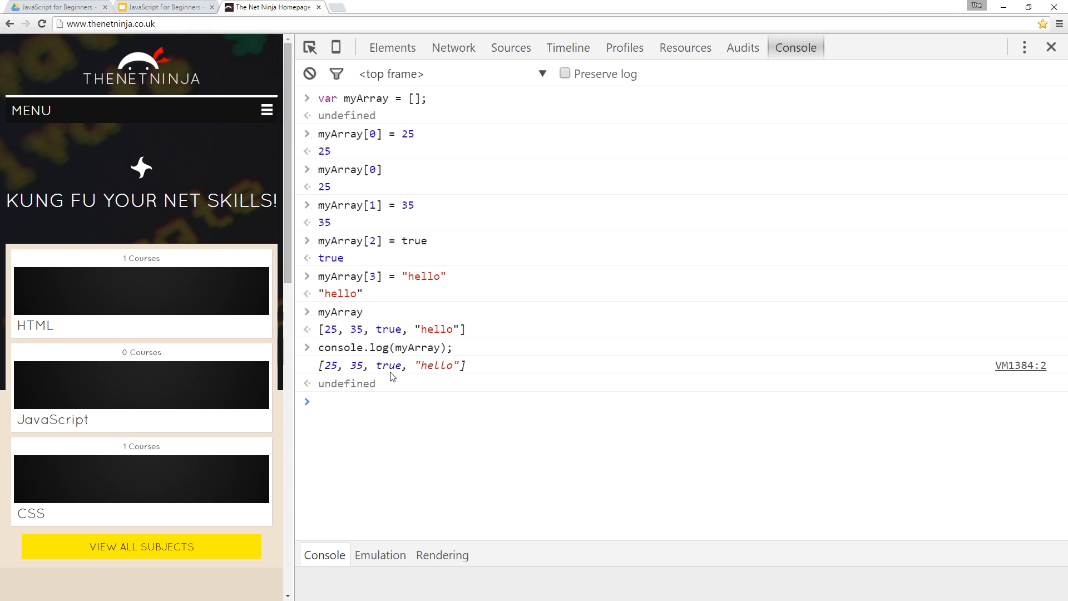
{"action": "mouse_move", "coordinate": [400, 404]}
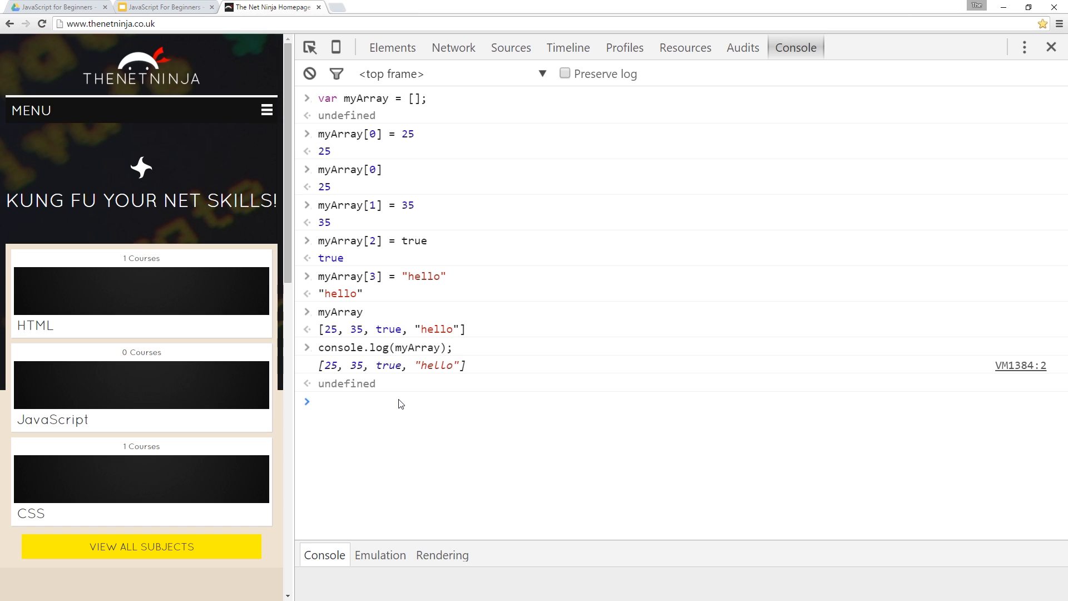
Reassign myArray[2] = false and evaluate myArray to show [25, 35, false, "hello"].
{"action": "type", "text": "myArray[2] = false"}
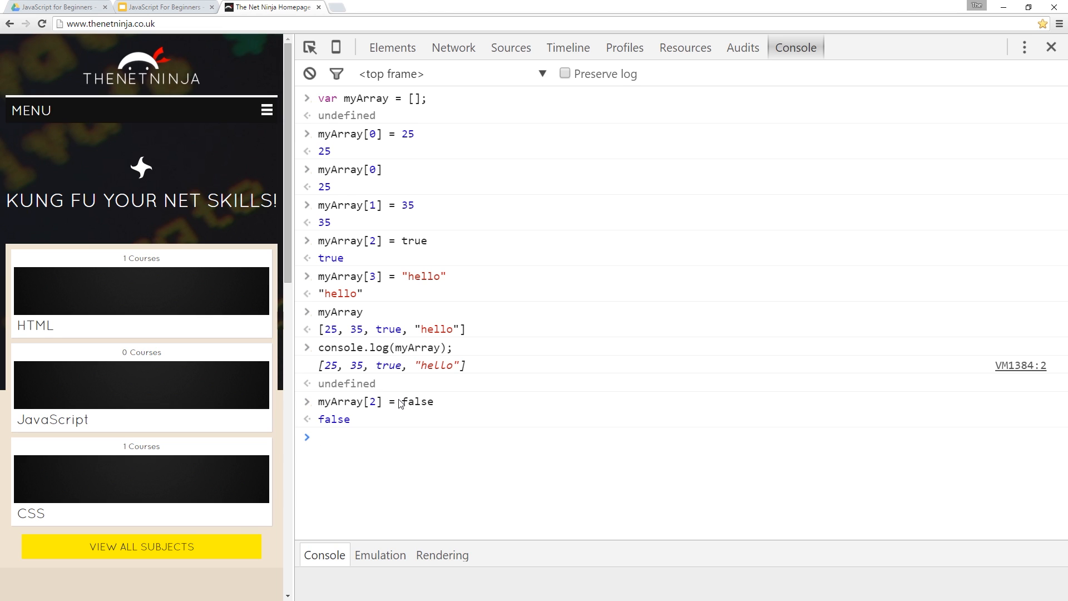
{"action": "mouse_move", "coordinate": [389, 387]}
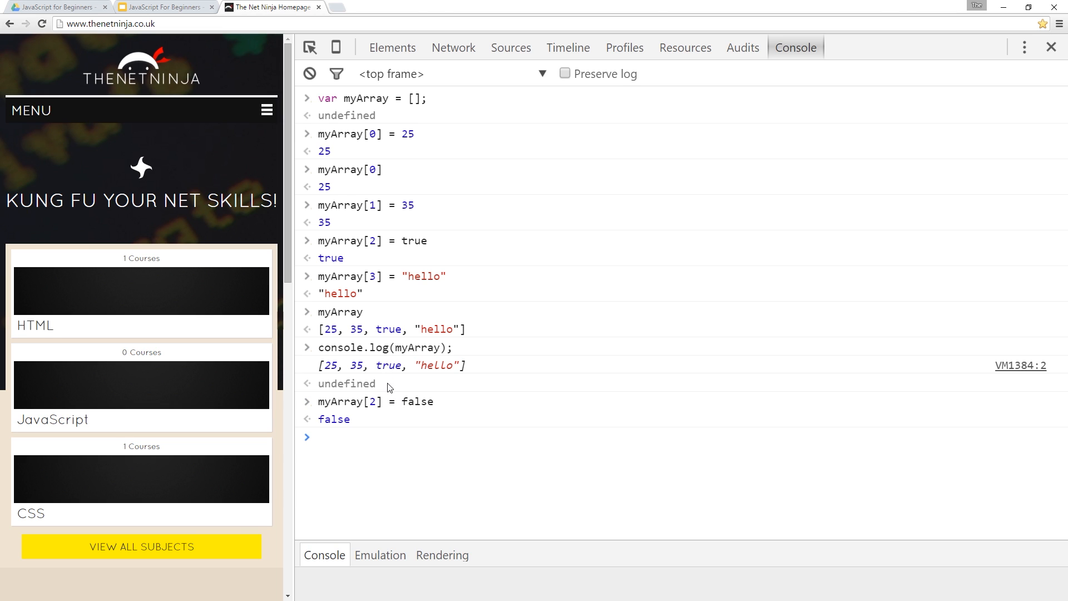
{"action": "type", "text": "myArray"}
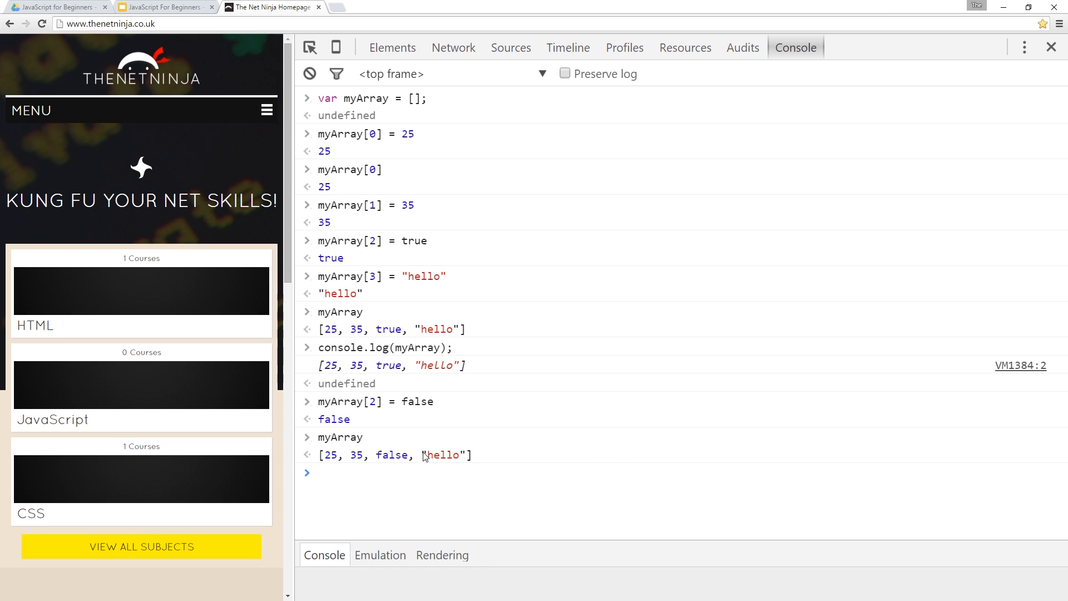
{"action": "mouse_move", "coordinate": [397, 480]}
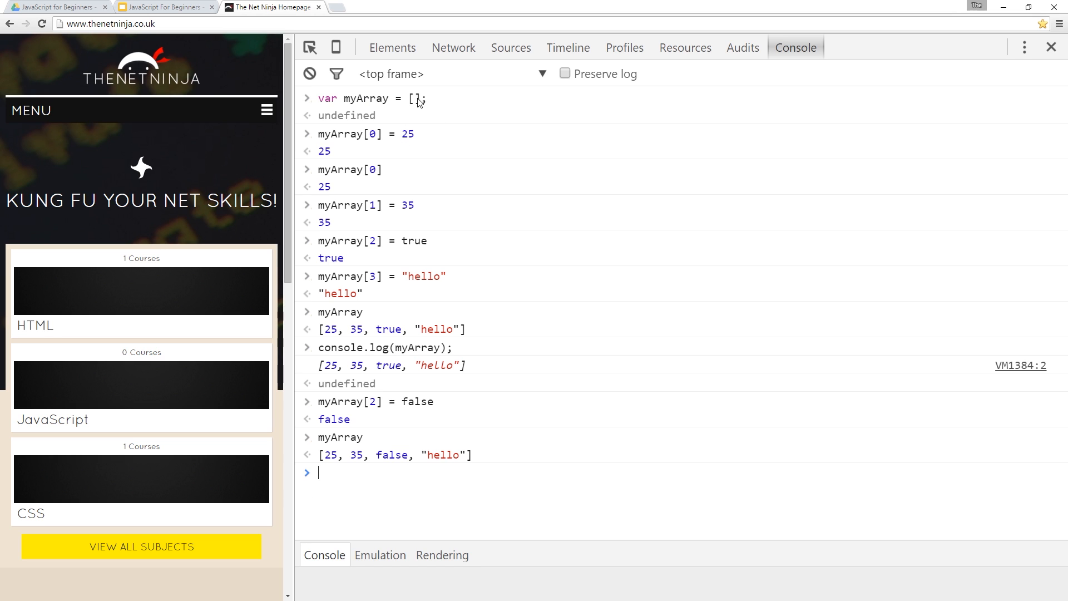
{"action": "mouse_move", "coordinate": [377, 210]}
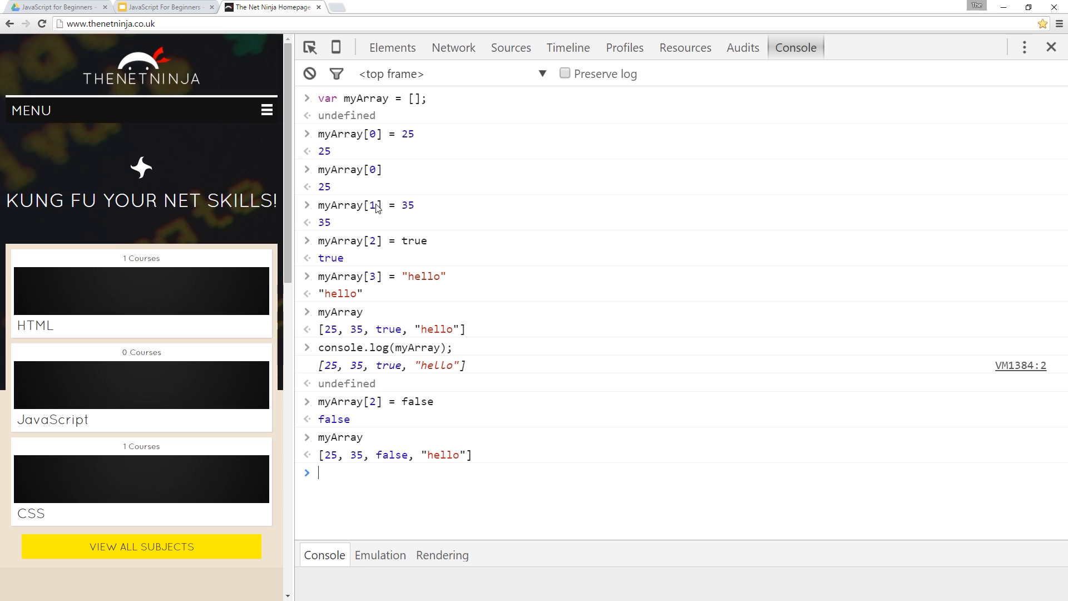
{"action": "mouse_move", "coordinate": [418, 74]}
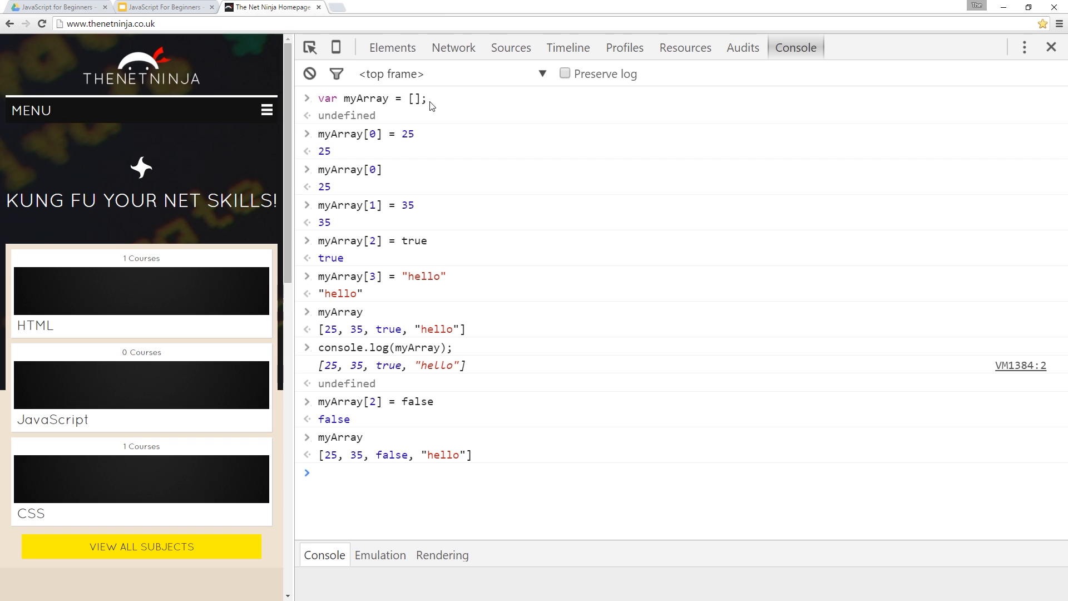
Declare var myArray2 = [10,20,"hi",false]; as an array literal.
{"action": "type", "text": "var myArray2 ="}
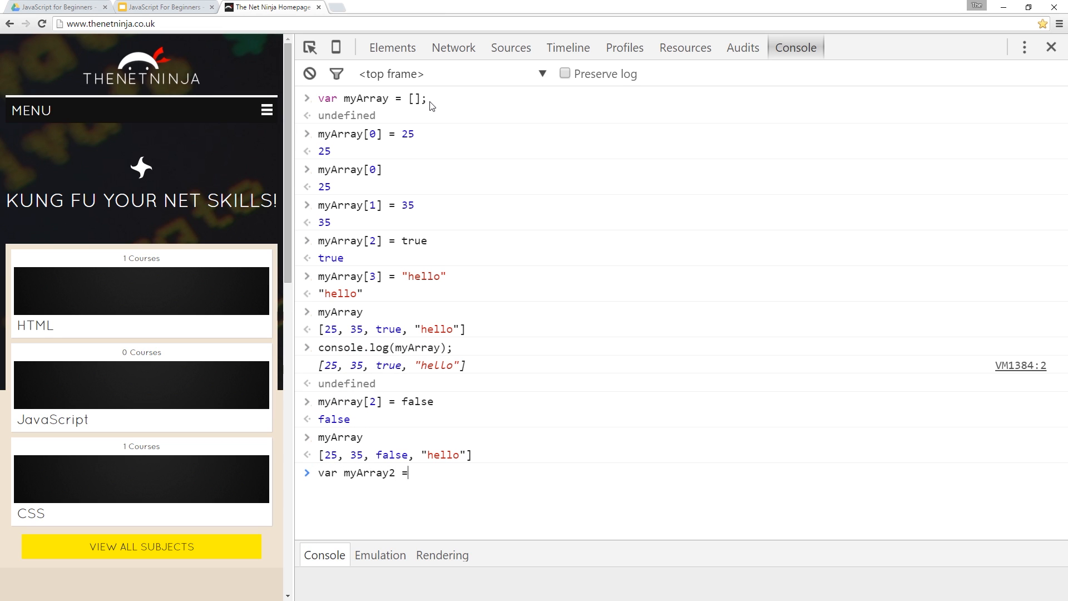
{"action": "type", "text": "[]"}
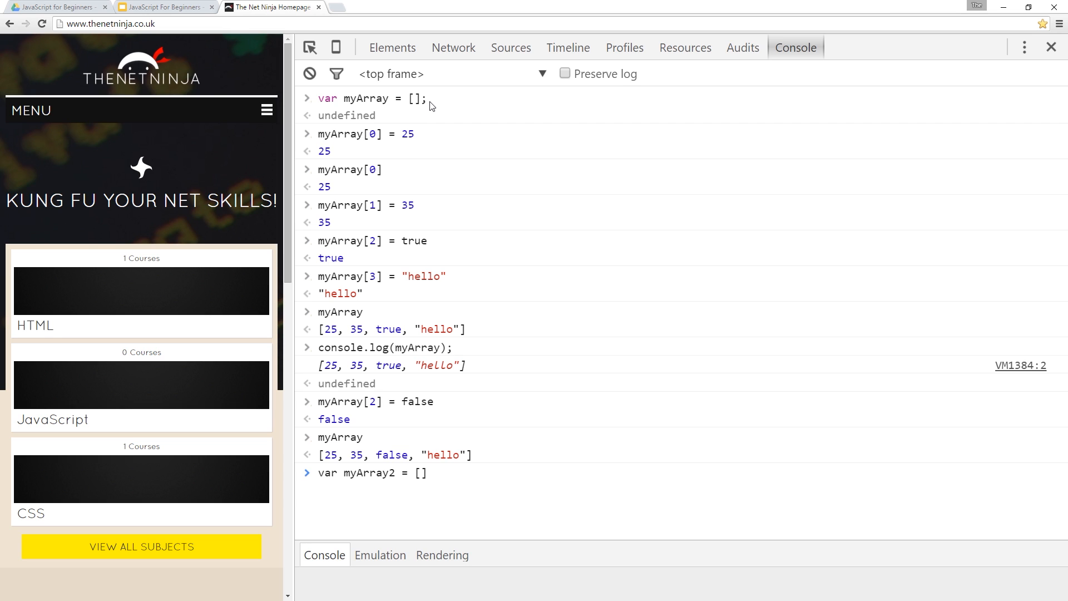
{"action": "left_click_drag", "start_coordinate": [382, 455], "coordinate": [472, 455]}
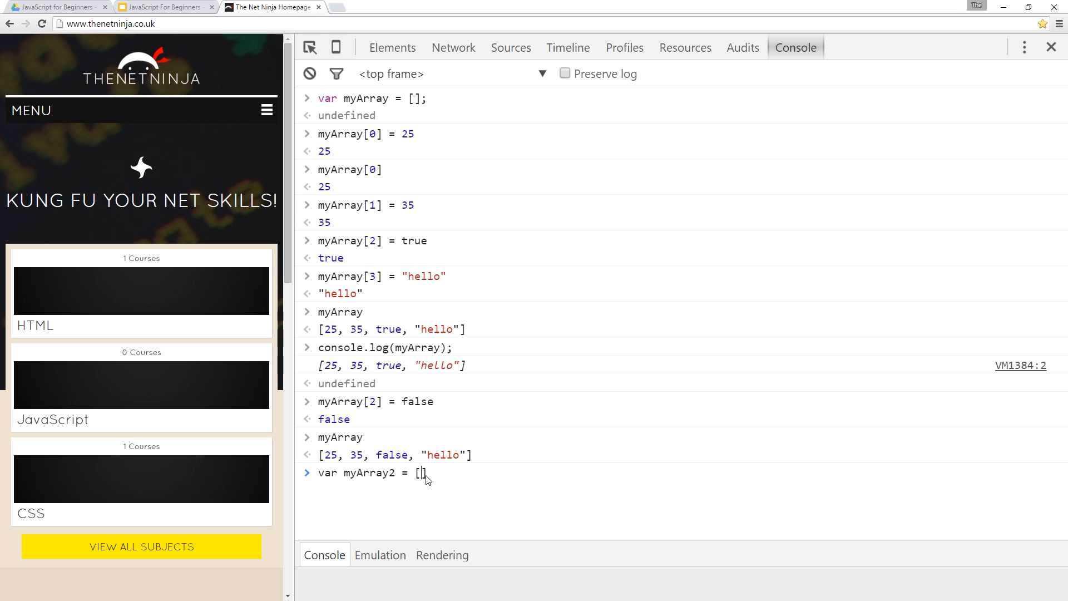
{"action": "type", "text": "10,"}
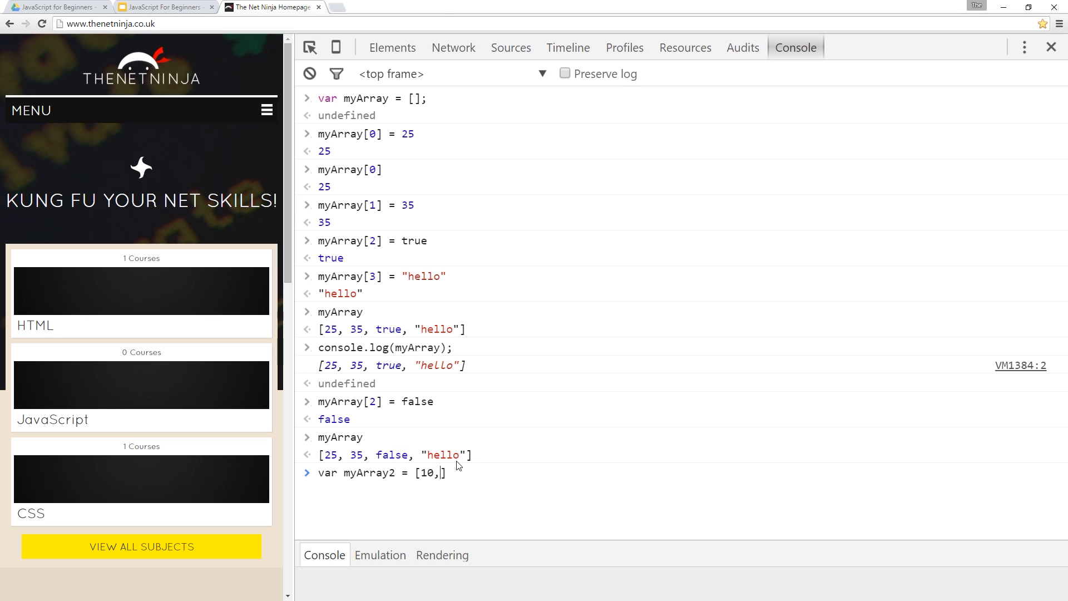
{"action": "type", "text": "20,\""}
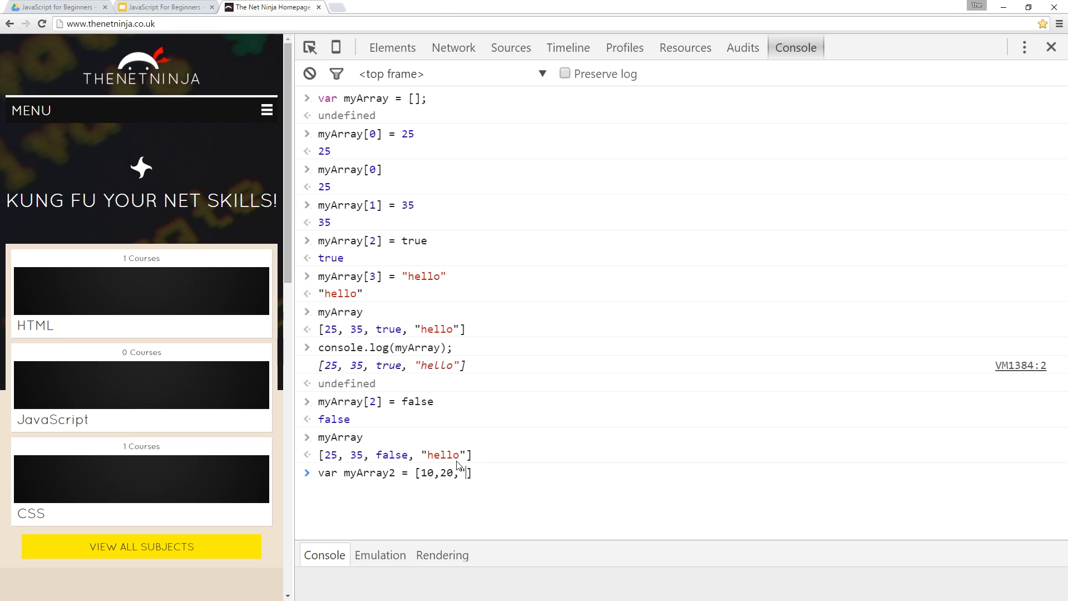
{"action": "type", "text": "hi\"]"}
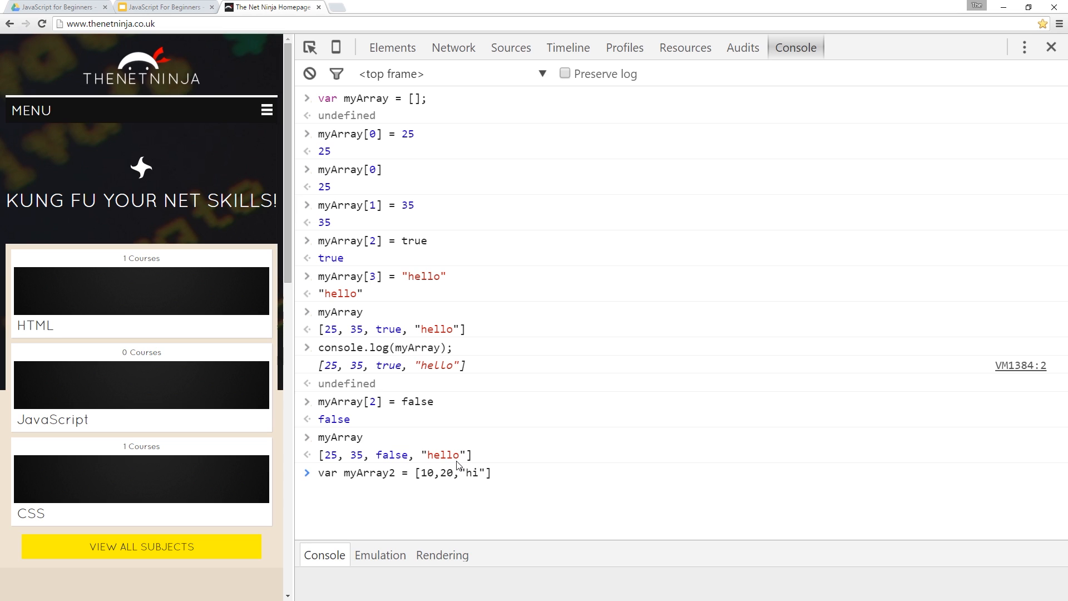
{"action": "type", "text": ","}
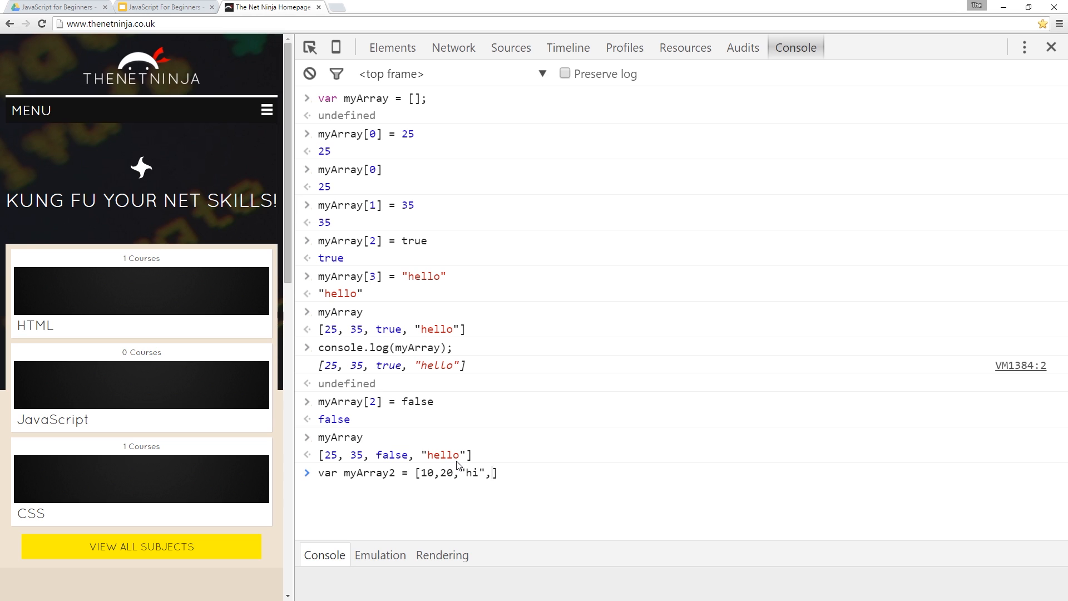
{"action": "type", "text": "false]"}
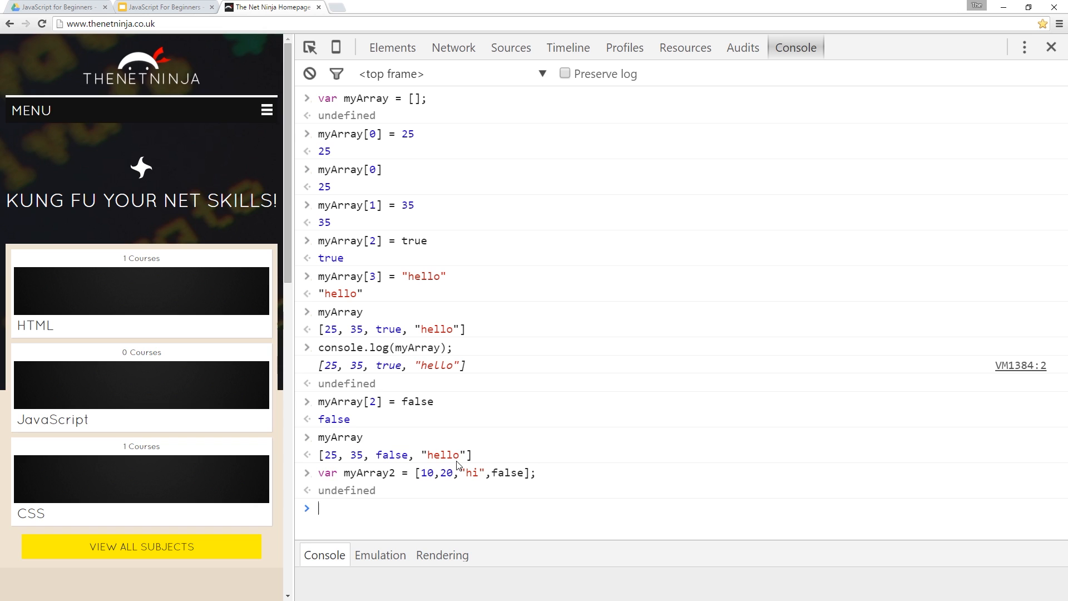
{"action": "type", "text": "myArray3 = new Array("}
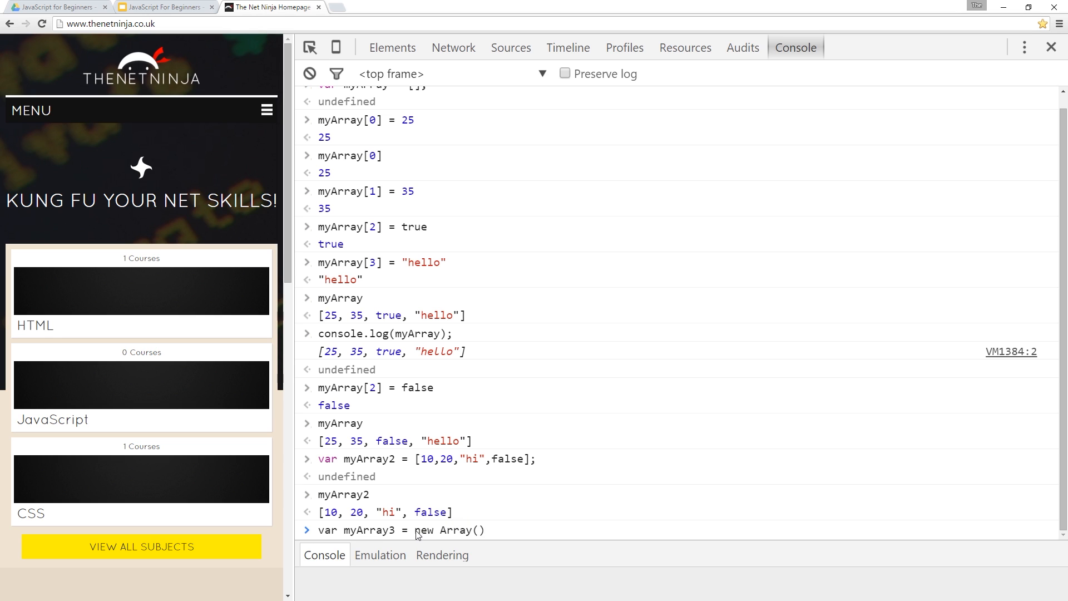
Declare var myArray3 = new Array() and var myArray4 = new Array(5).
{"action": "double_click", "coordinate": [455, 530]}
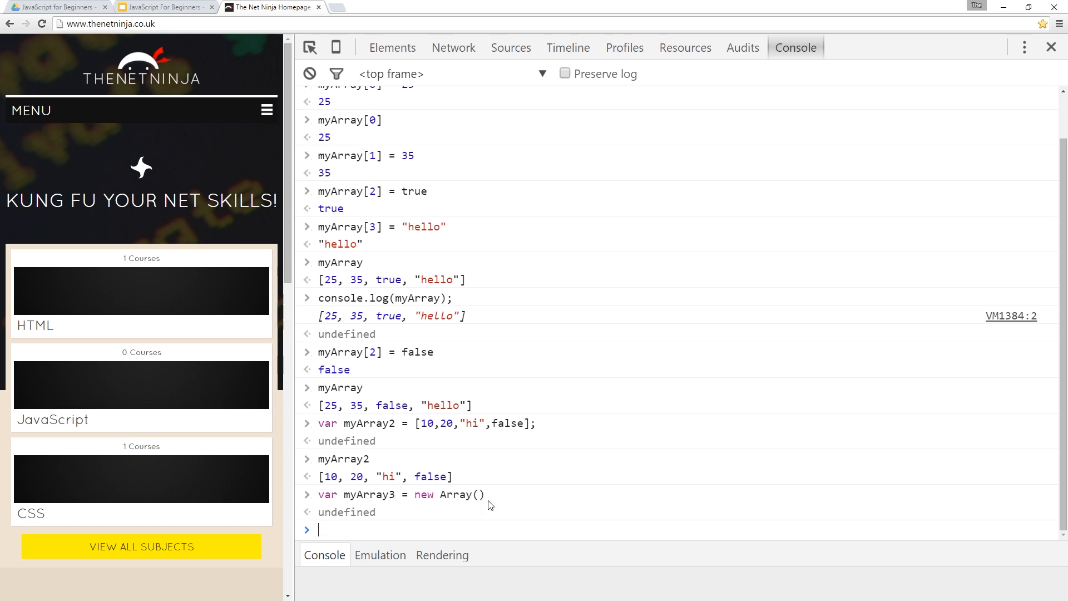
{"action": "mouse_move", "coordinate": [513, 405]}
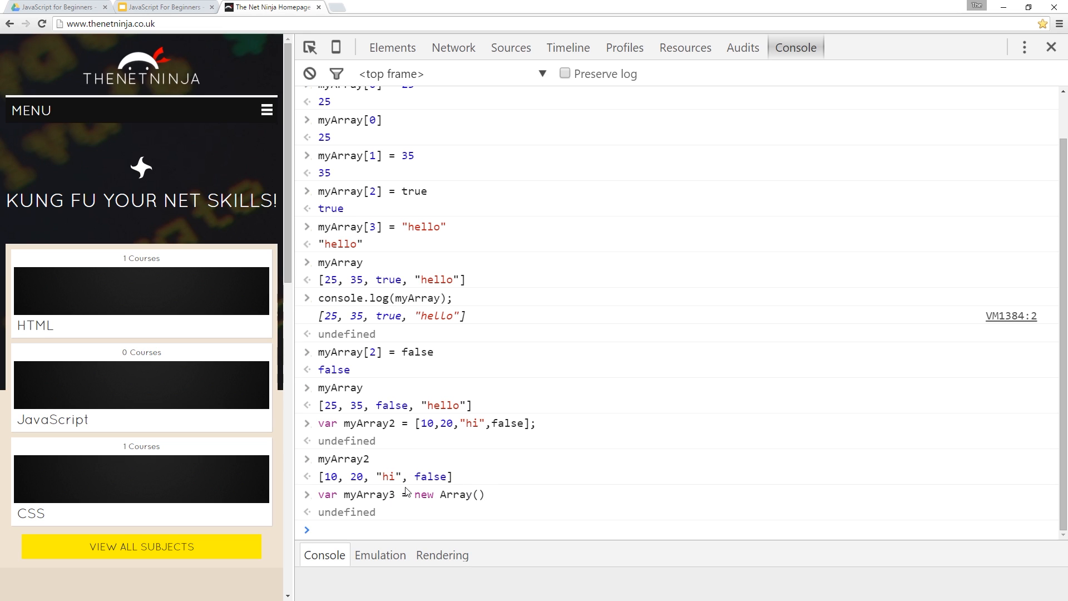
{"action": "type", "text": "var myArray4"}
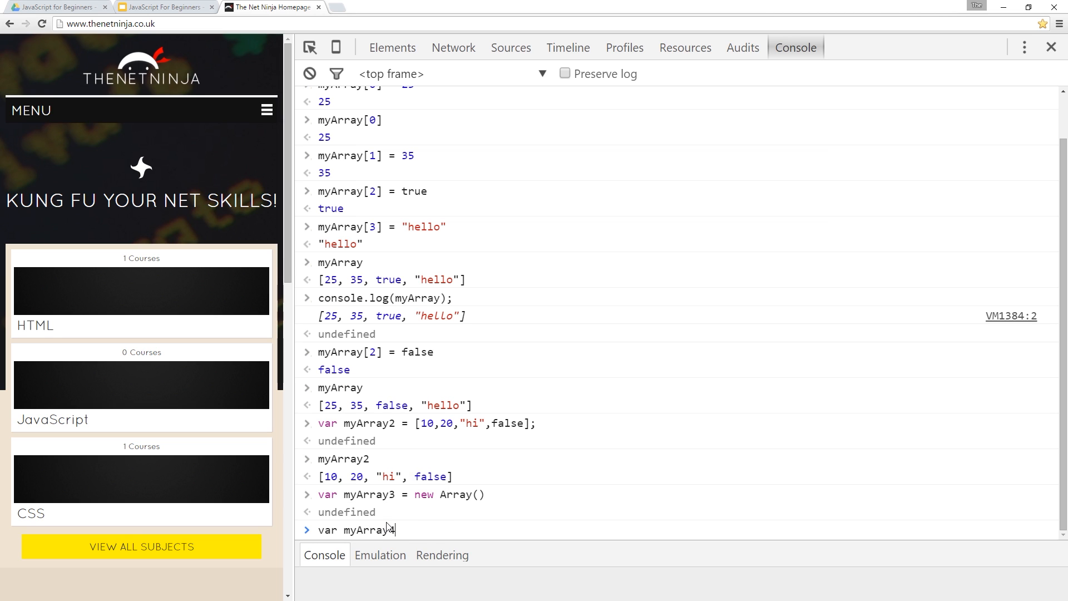
{"action": "type", "text": "= new Array"}
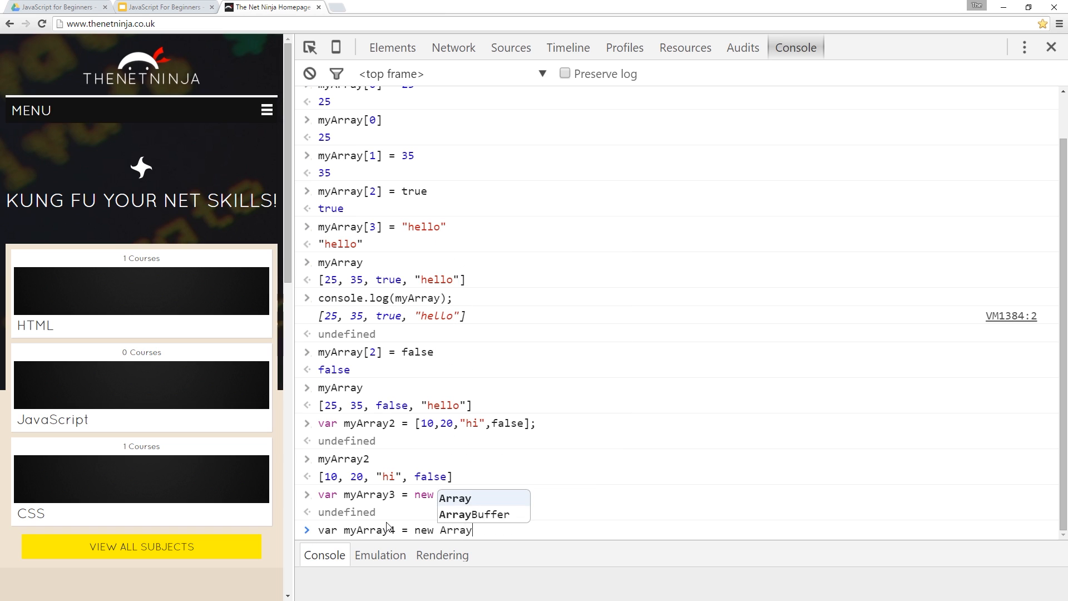
{"action": "type", "text": "(5)"}
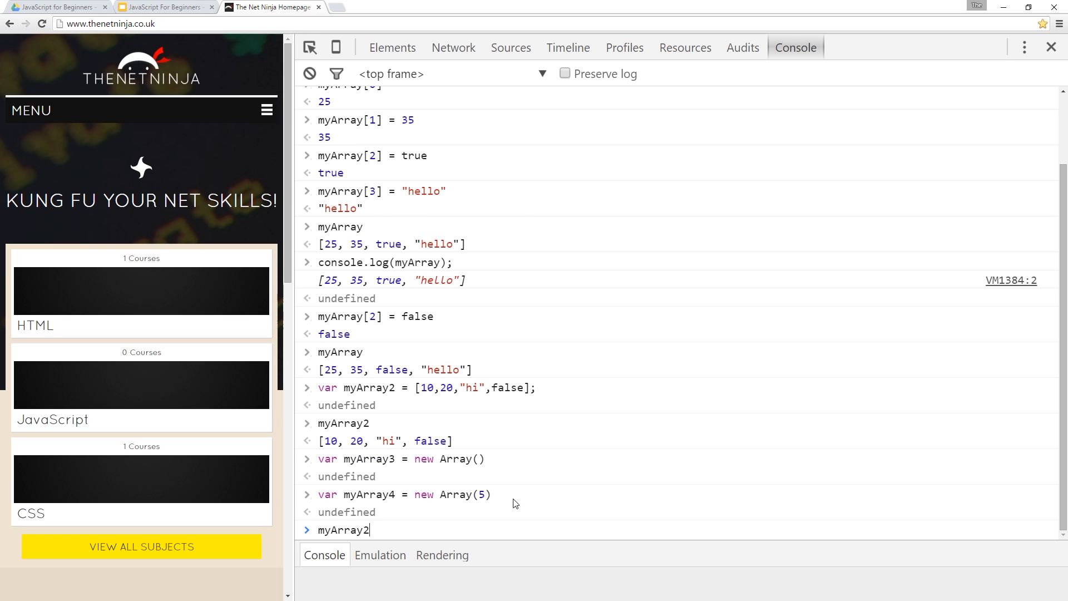
Evaluate myArray2.length, returning 4.
{"action": "type", "text": ".length"}
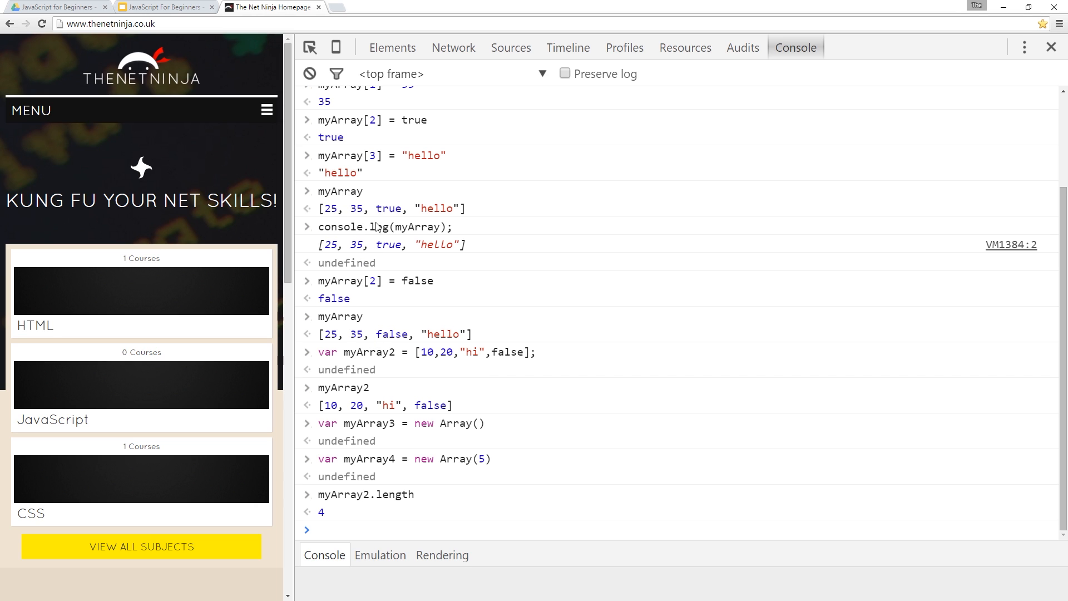
{"action": "mouse_move", "coordinate": [333, 356]}
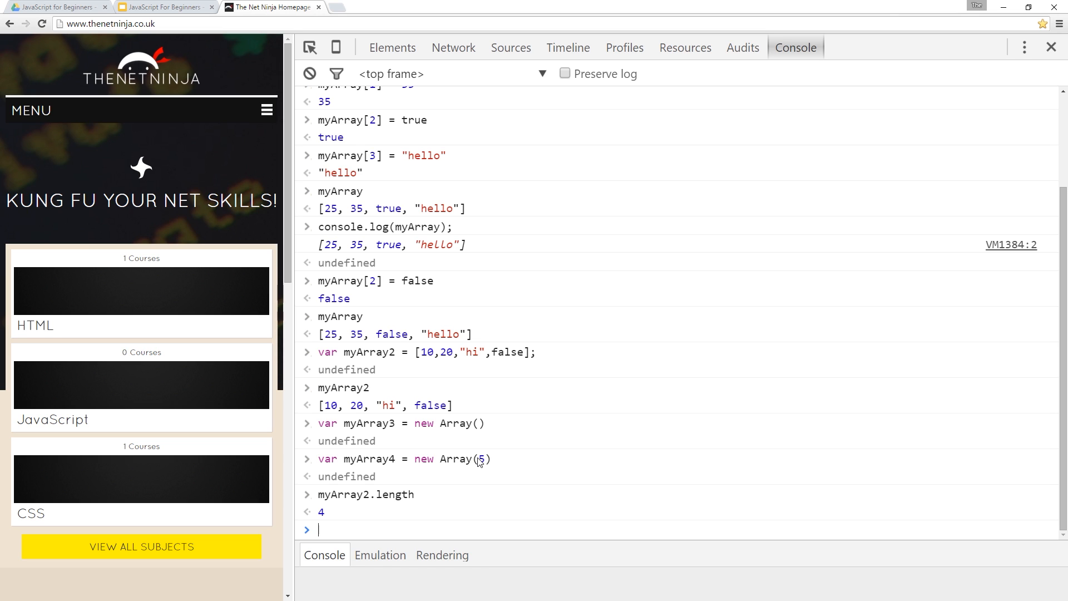
Run myArray2.sort() to get [10, 20, false, "hi"].
{"action": "type", "text": "myArray"}
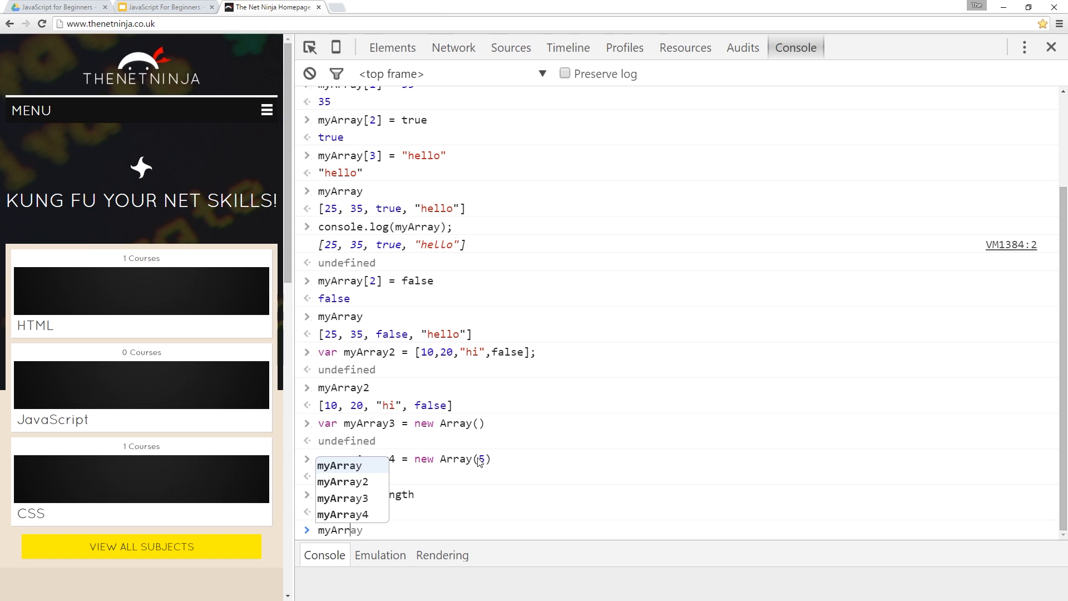
{"action": "type", "text": "myArray2.sort("}
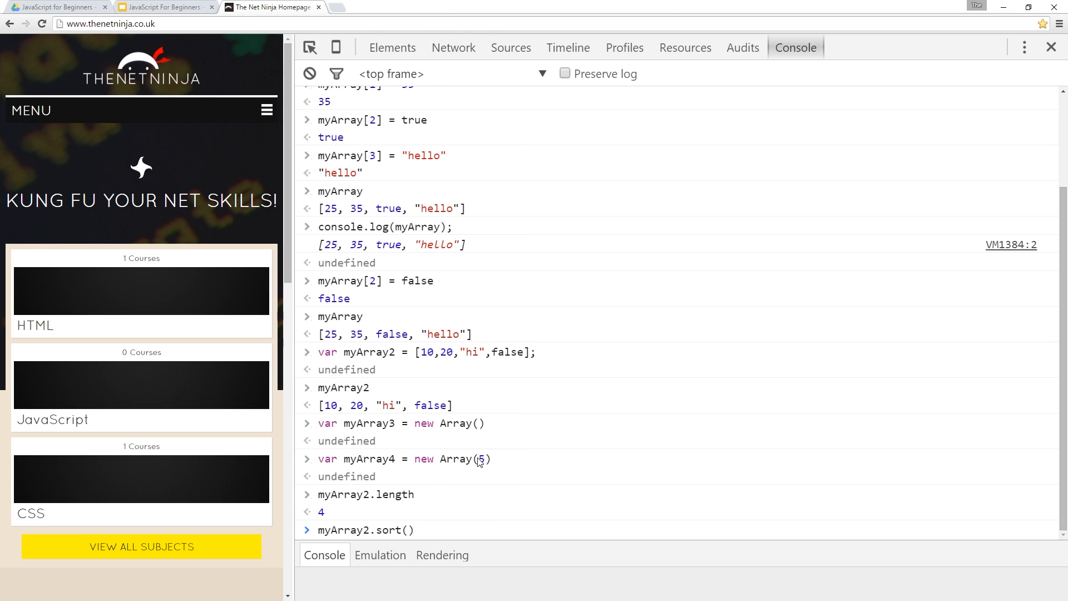
{"action": "mouse_move", "coordinate": [421, 408]}
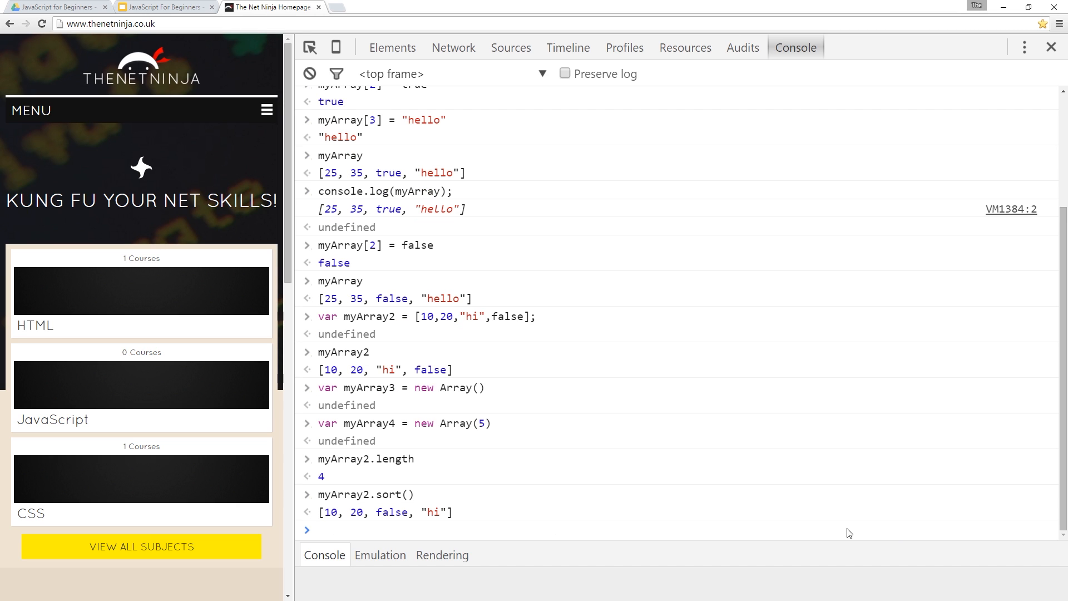
{"action": "mouse_move", "coordinate": [436, 517]}
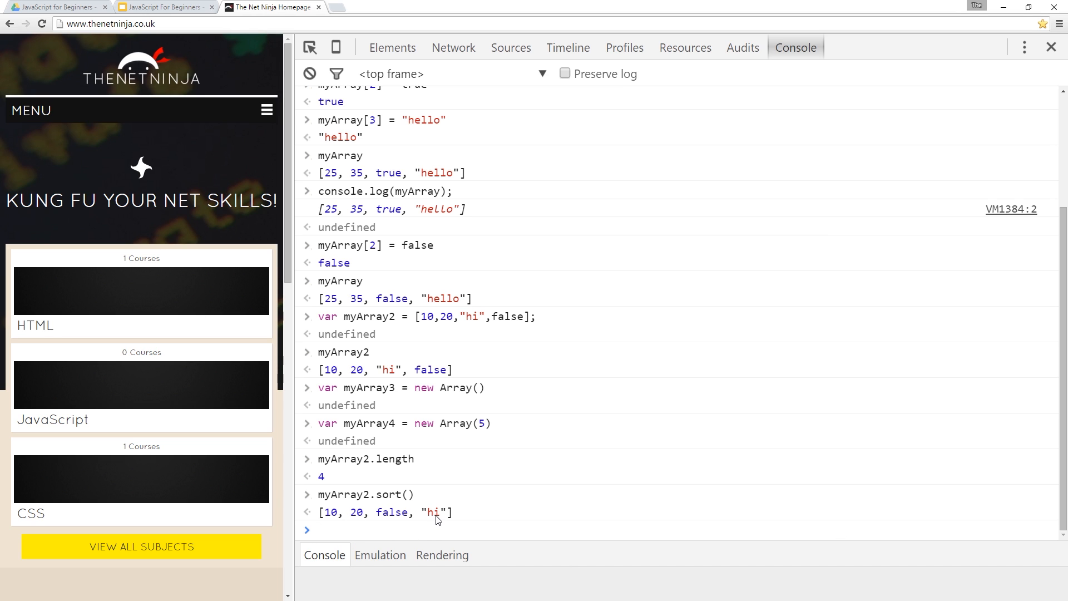
{"action": "mouse_move", "coordinate": [373, 534]}
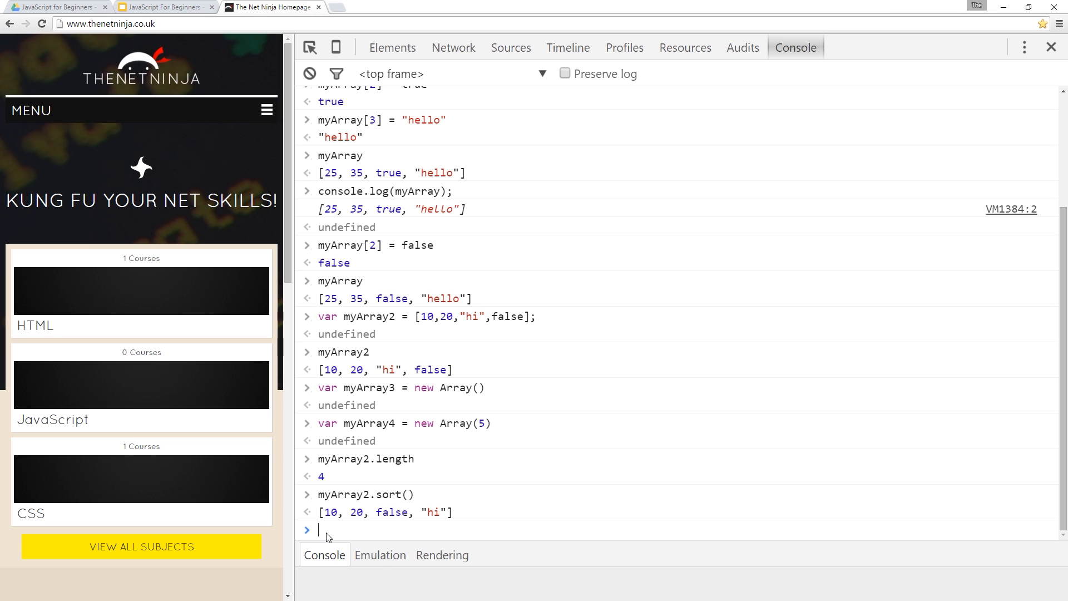
{"action": "mouse_move", "coordinate": [485, 544]}
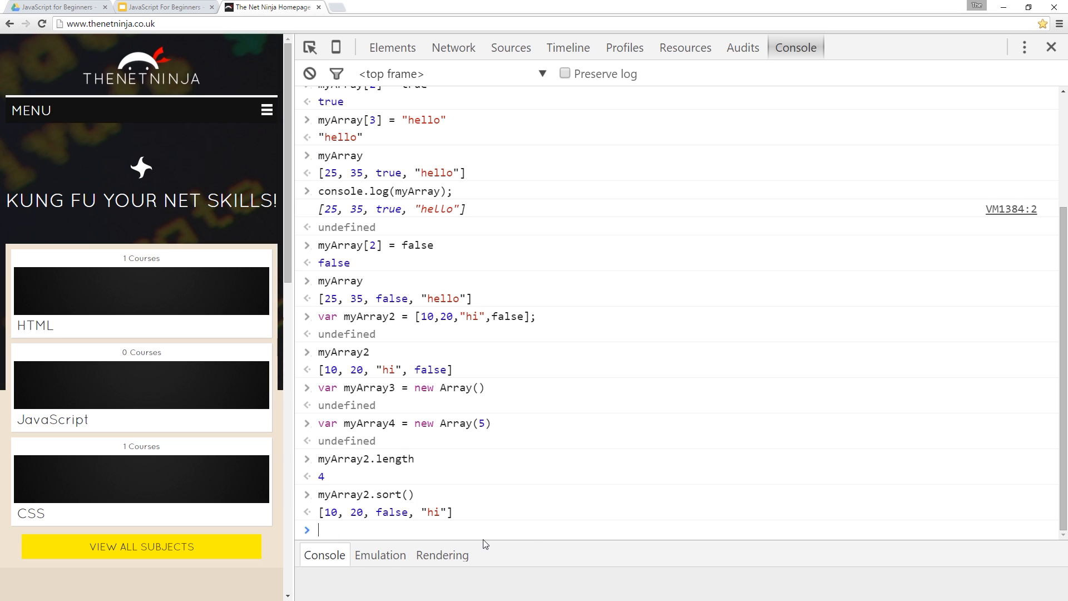
Run myArray2.reverse() to get ["hi", false, 20, 10].
{"action": "type", "text": "myArray2.reverse("}
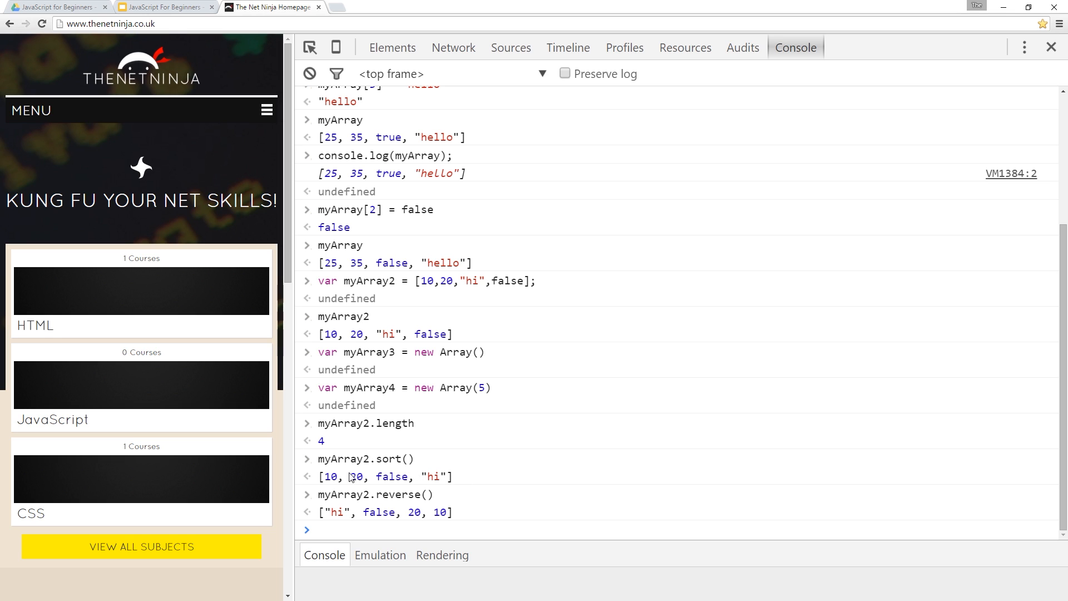
{"action": "mouse_move", "coordinate": [358, 476]}
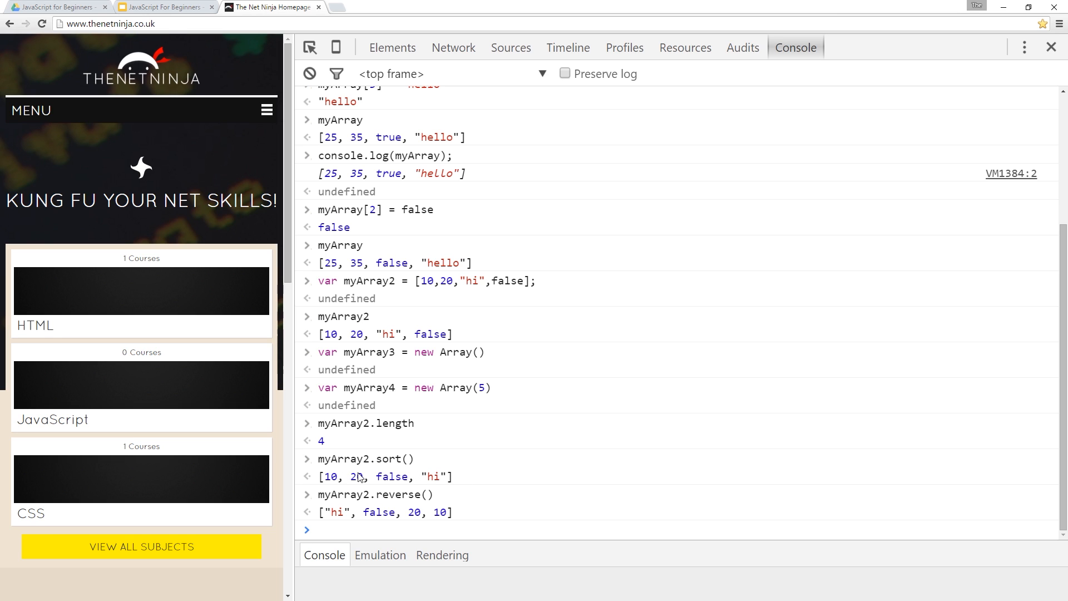
{"action": "mouse_move", "coordinate": [434, 477]}
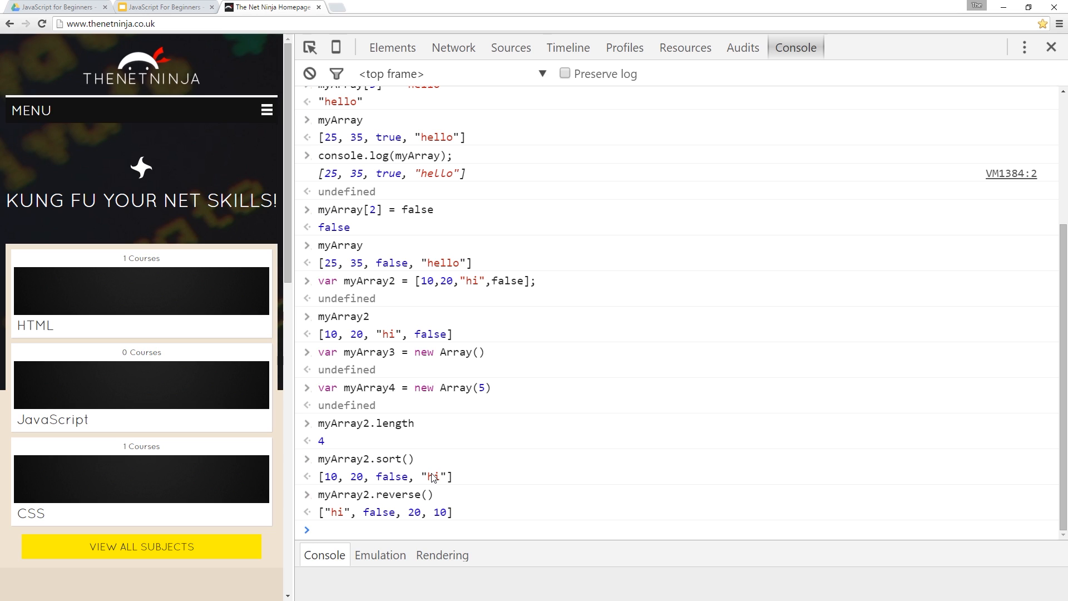